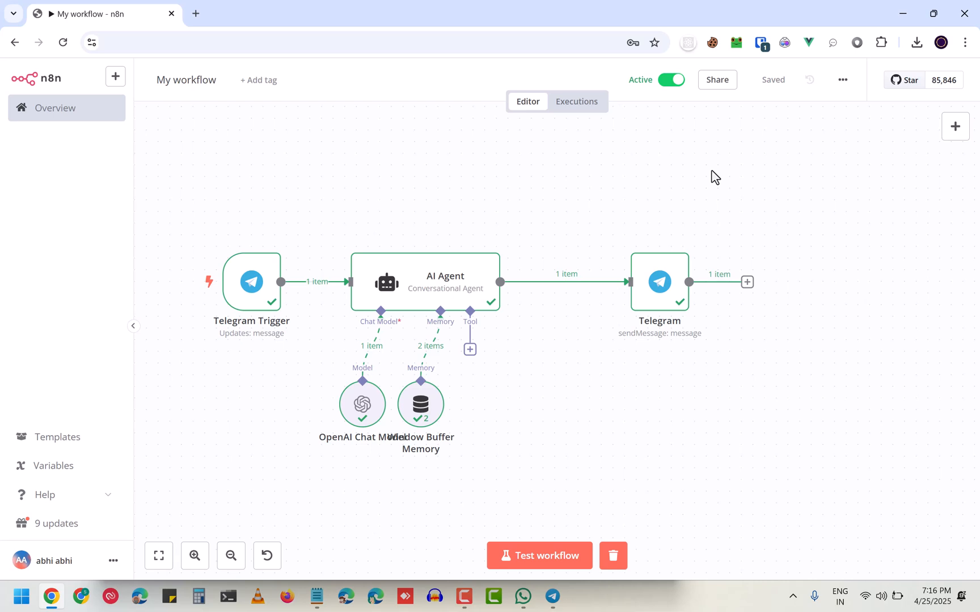
pyautogui.moveTo(444, 500)
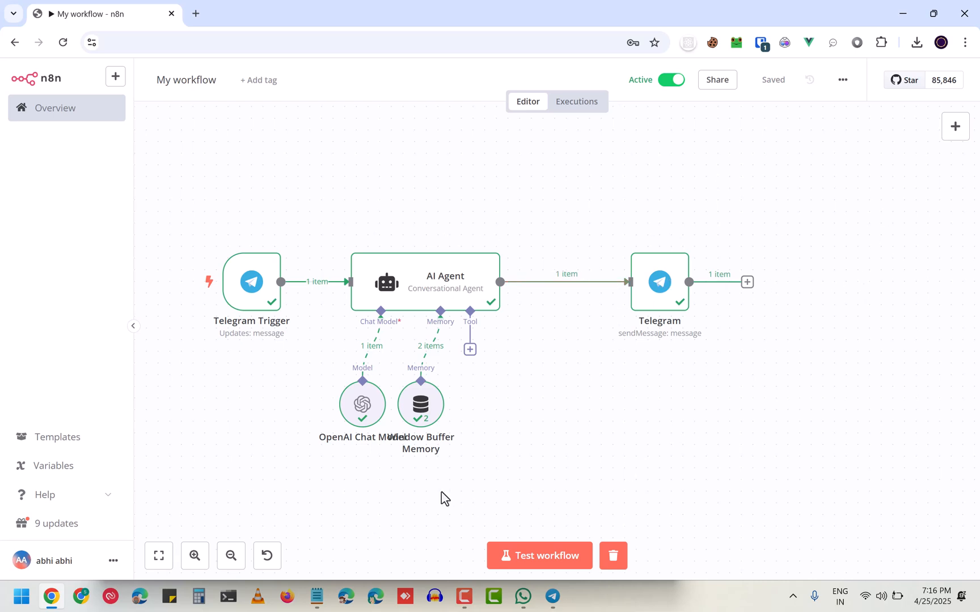
pyautogui.moveTo(329, 422)
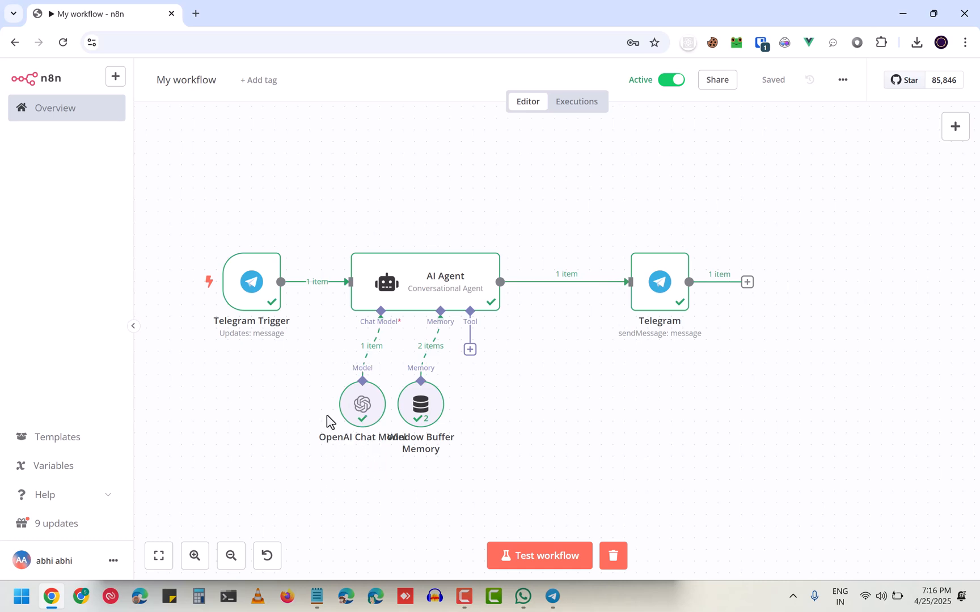
pyautogui.moveTo(700, 407)
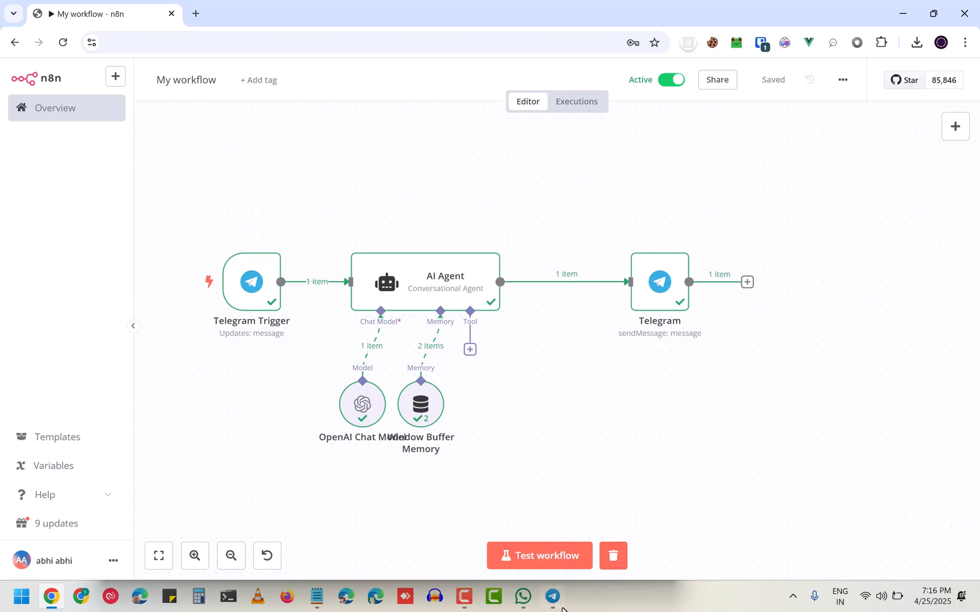
# Ask the test bot 'who is the founder of telegram' and get a reply naming Pavel Durov
pyautogui.click(551, 596)
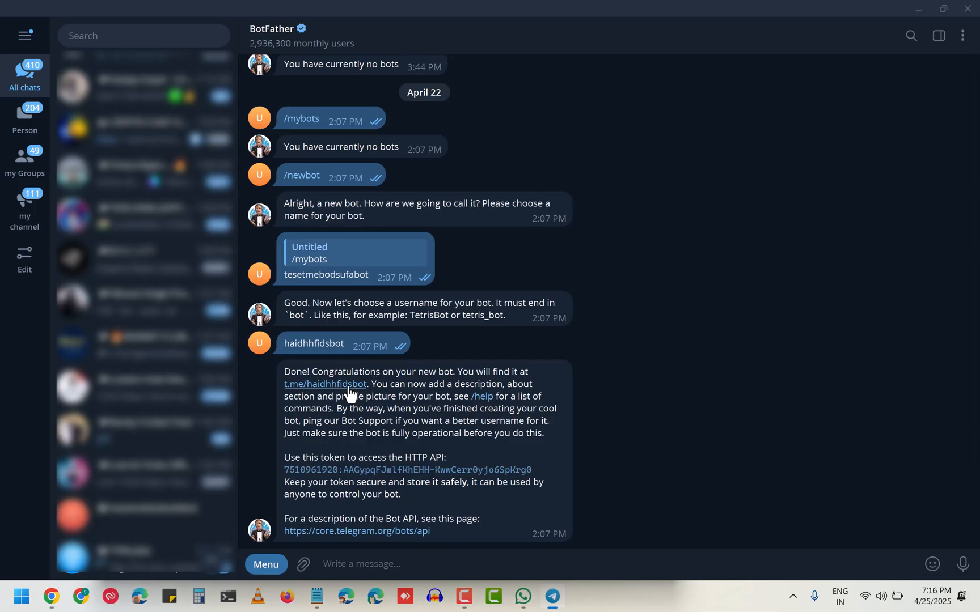
pyautogui.click(144, 516)
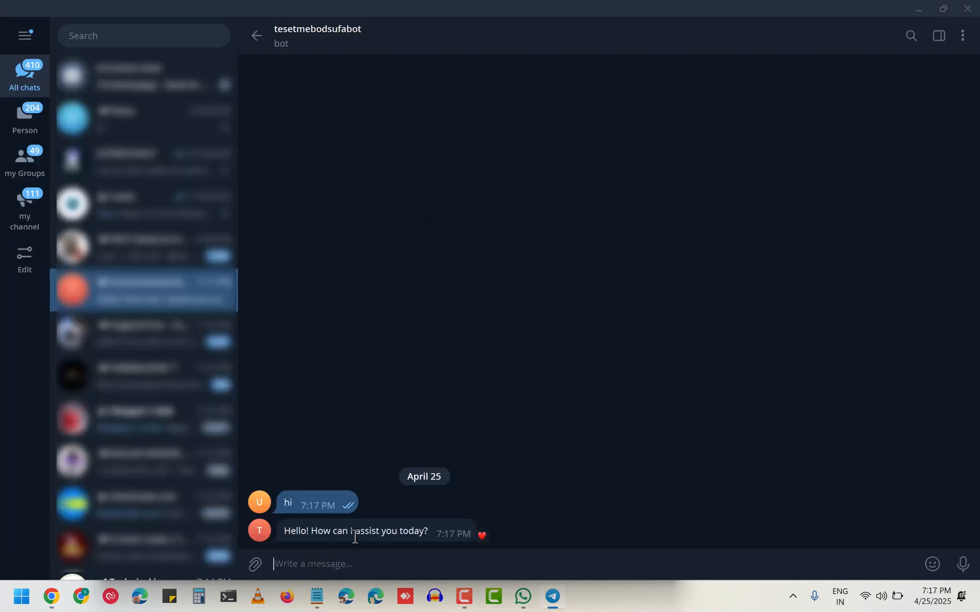
pyautogui.write('who is')
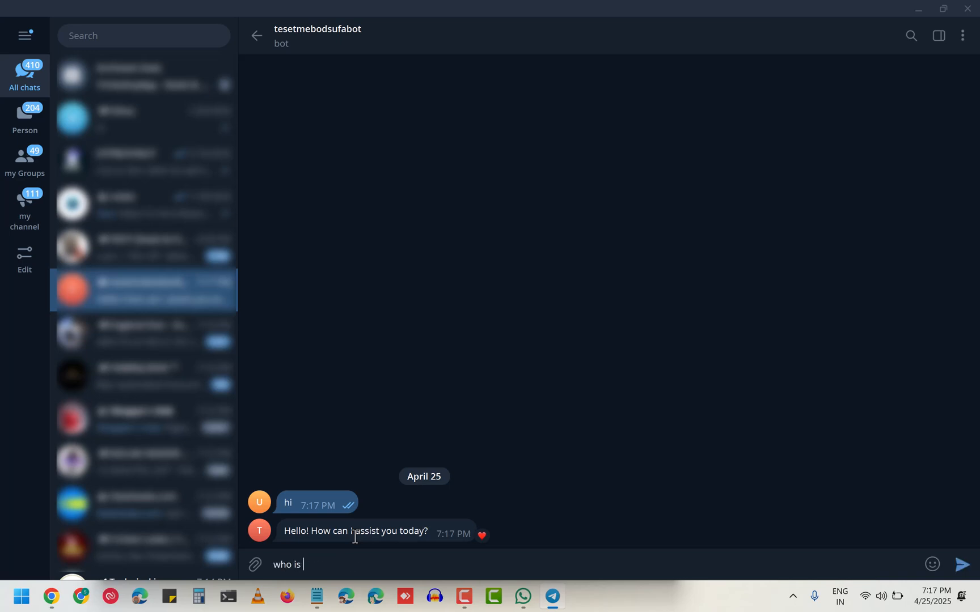
pyautogui.write('th')
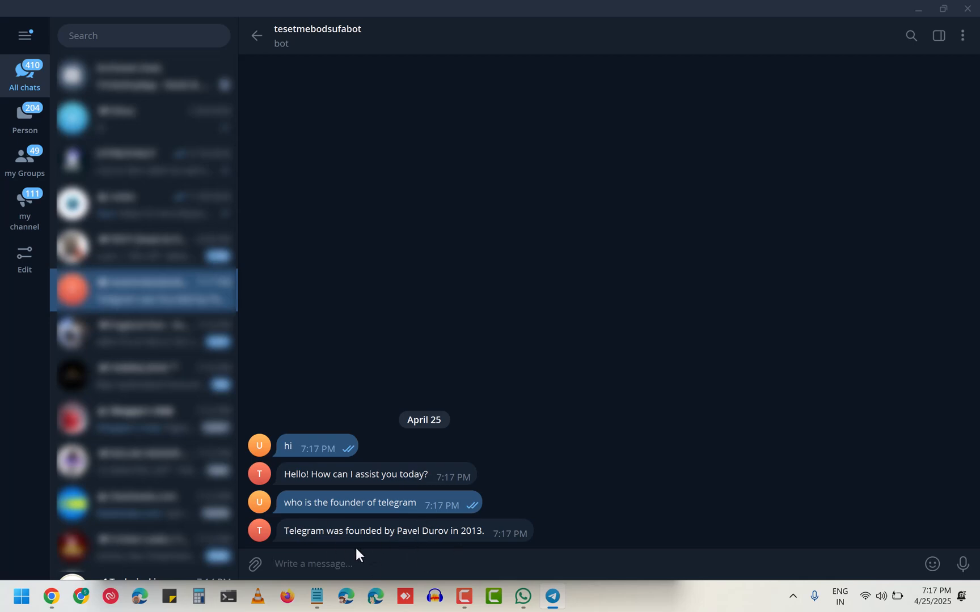
# Return to the n8n editor and bring up the create-new choices beside the logo
pyautogui.click(51, 596)
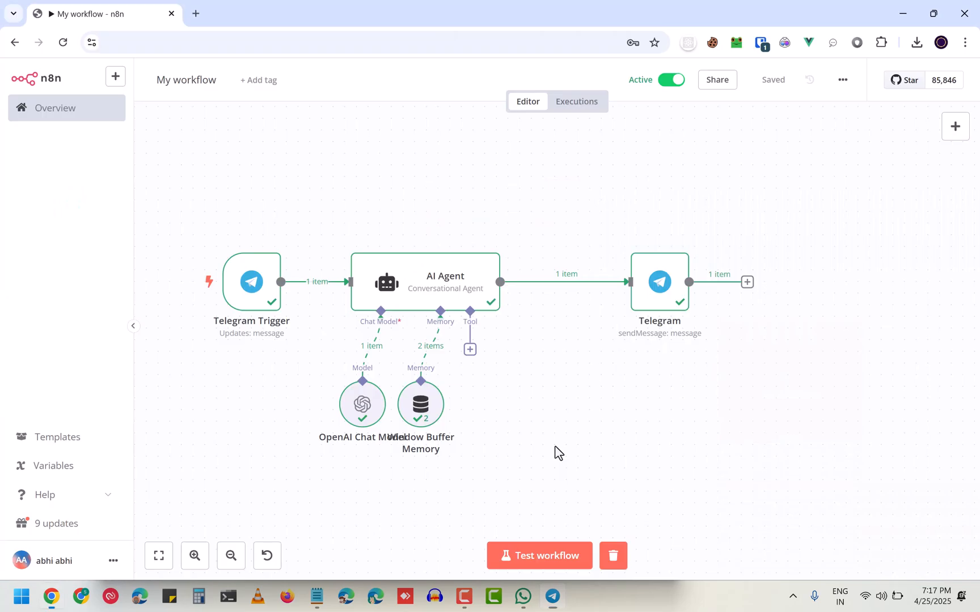
pyautogui.moveTo(624, 424)
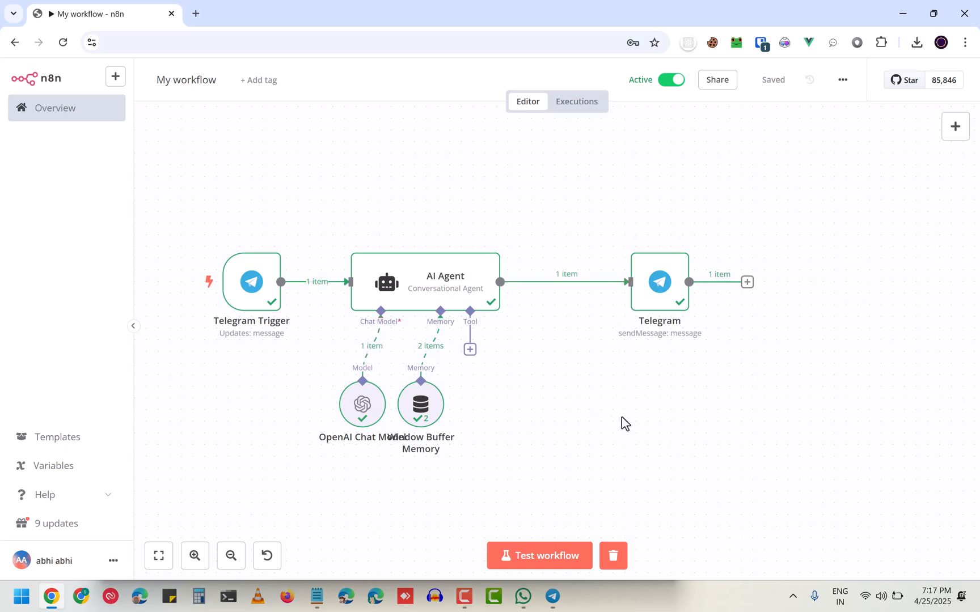
pyautogui.moveTo(315, 301)
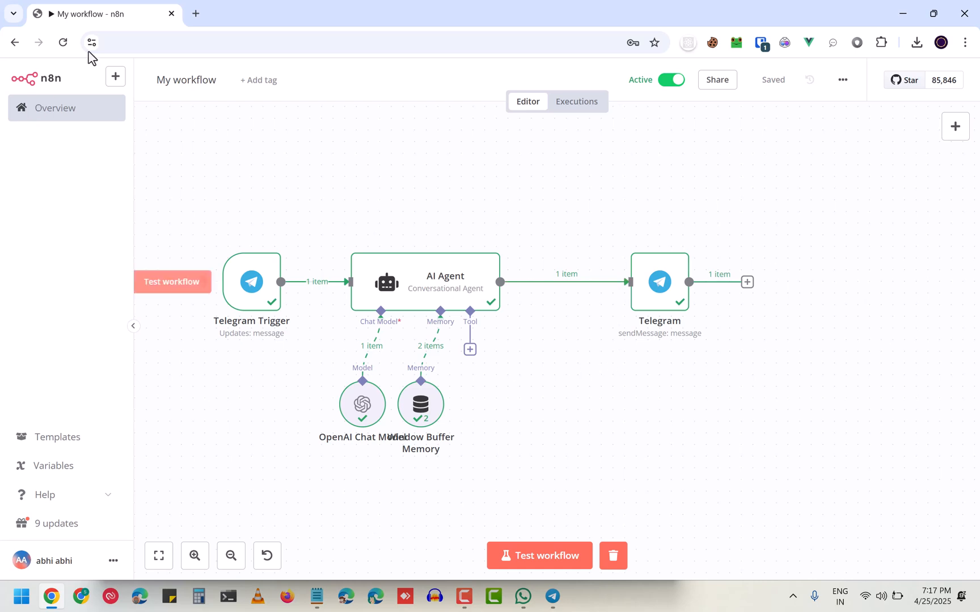
pyautogui.click(114, 76)
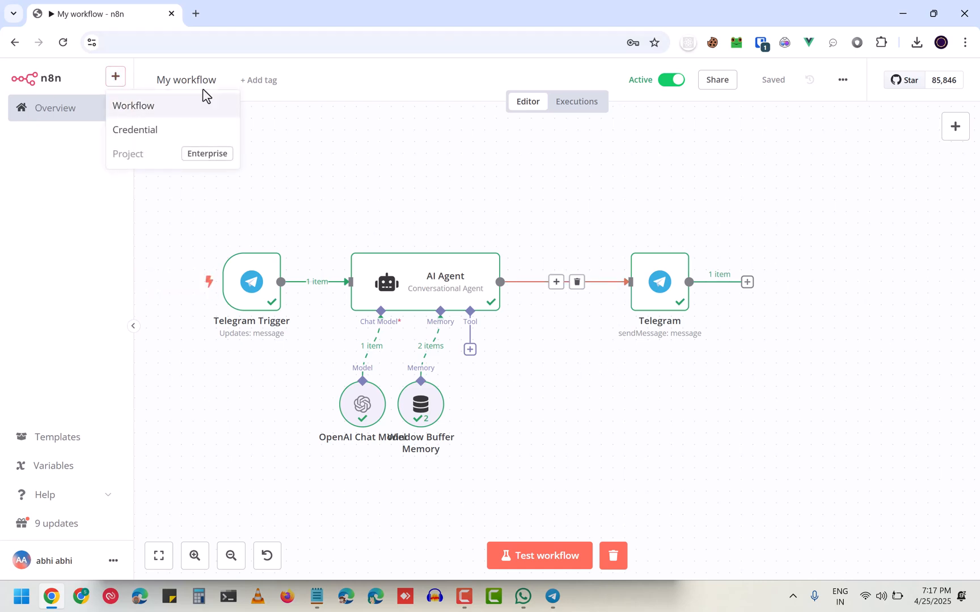
# Create a blank workflow with a Telegram On message trigger as its first step
pyautogui.click(133, 105)
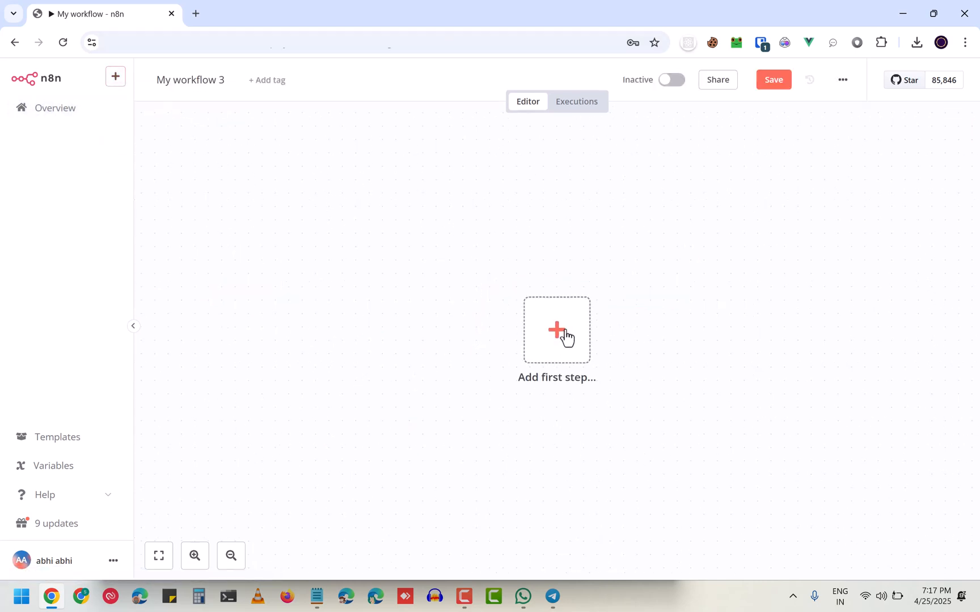
pyautogui.write('te')
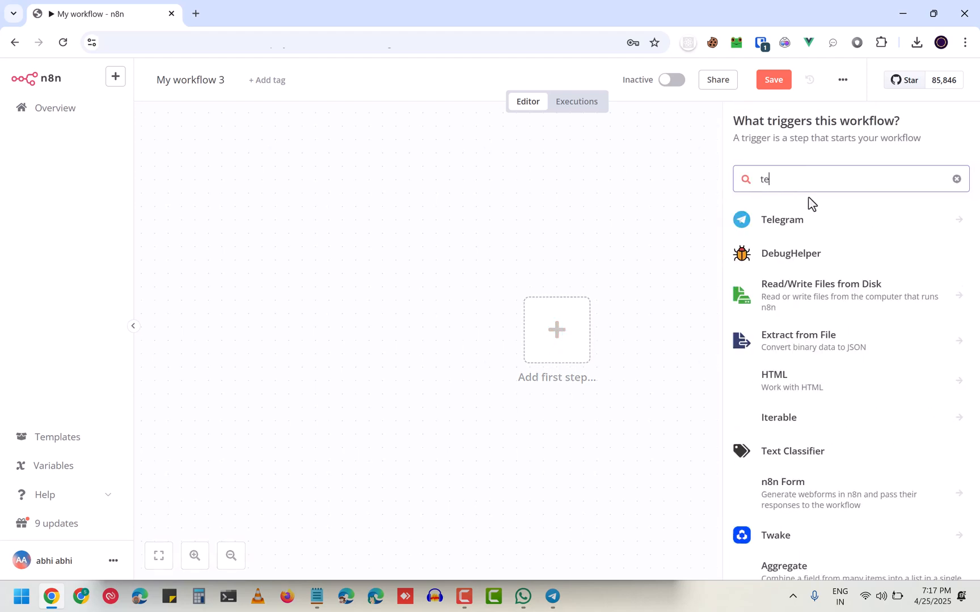
pyautogui.click(781, 219)
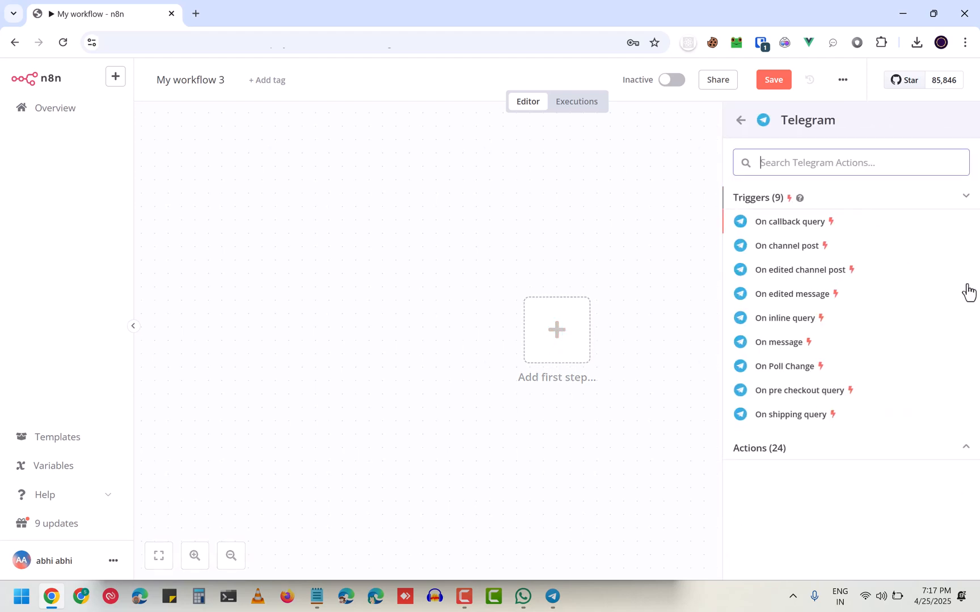
pyautogui.click(778, 342)
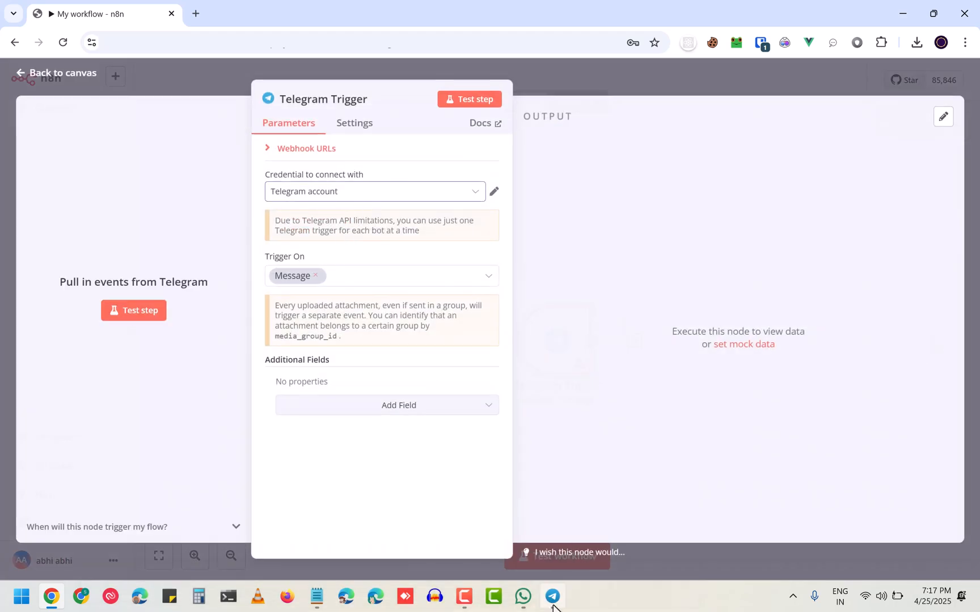
pyautogui.click(552, 597)
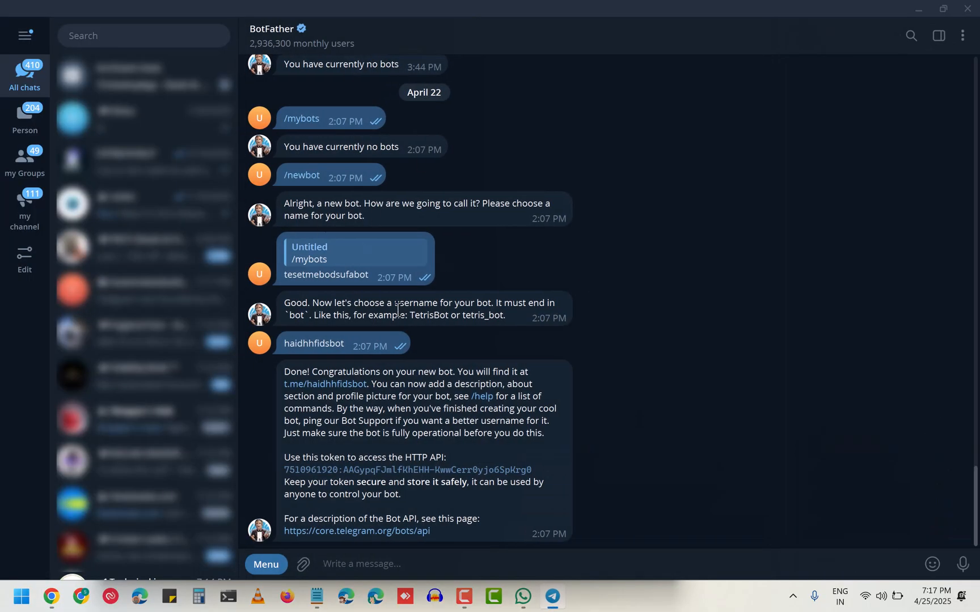
pyautogui.scroll(-3)
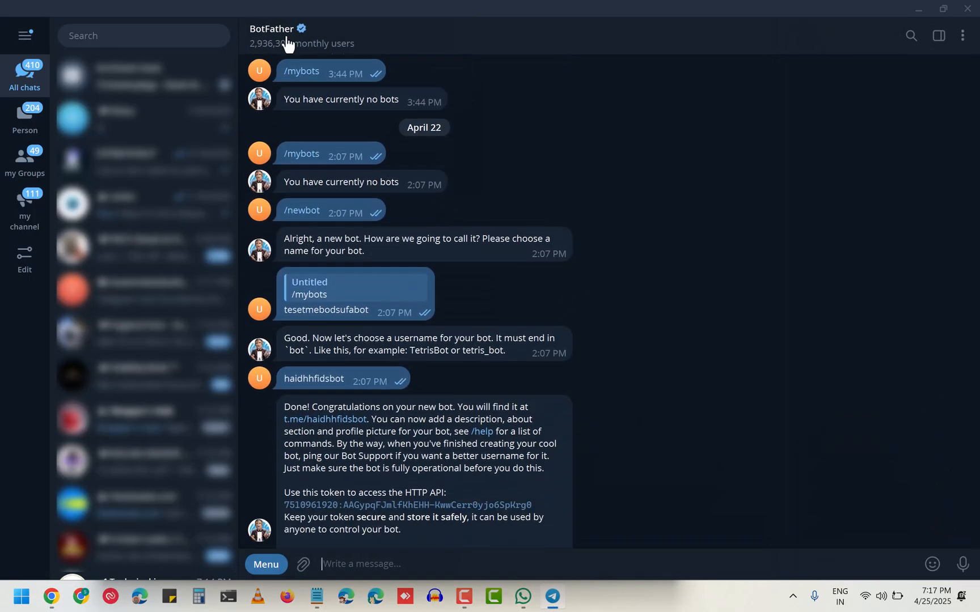
pyautogui.click(273, 28)
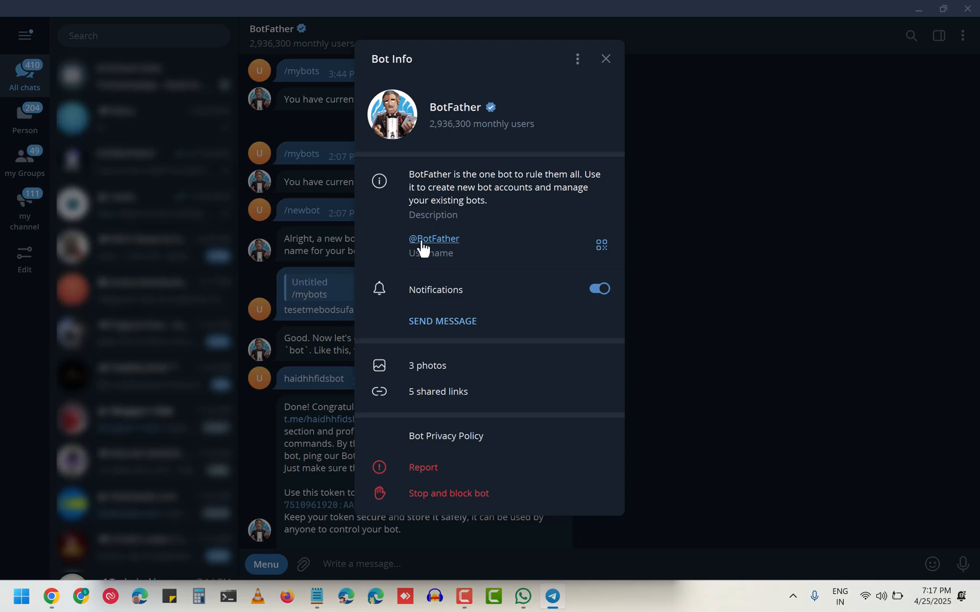
pyautogui.click(604, 58)
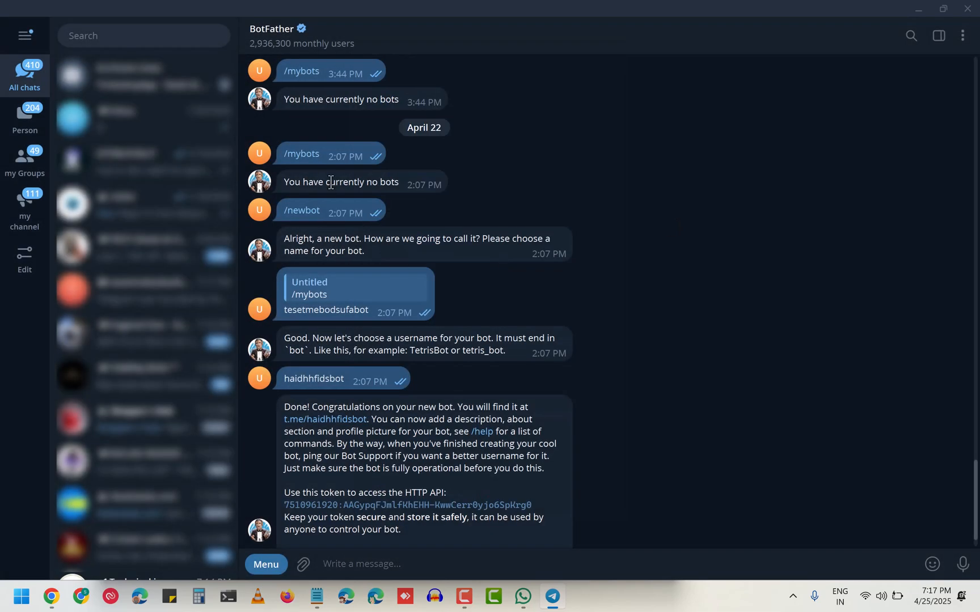
pyautogui.scroll(-3)
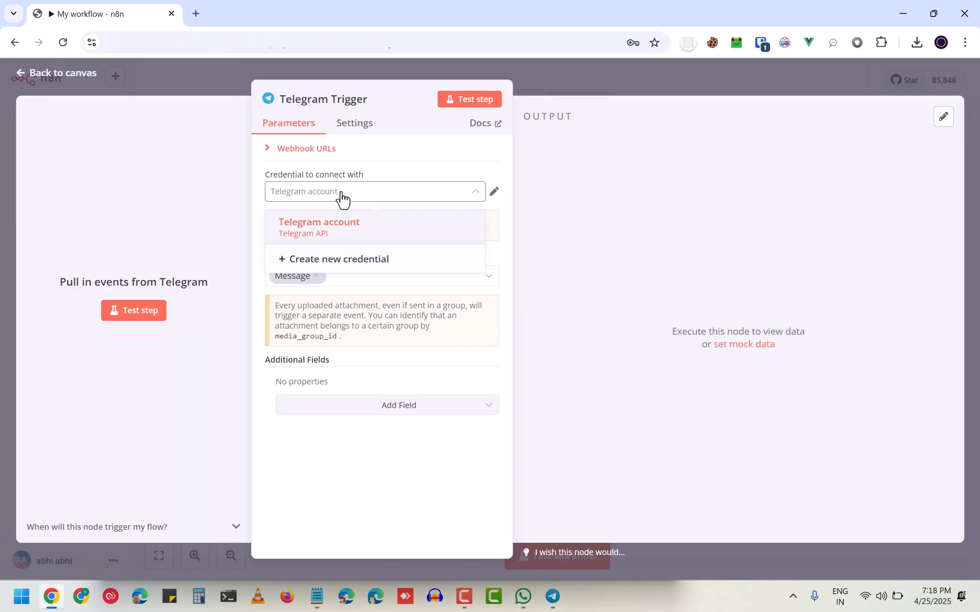
pyautogui.moveTo(351, 262)
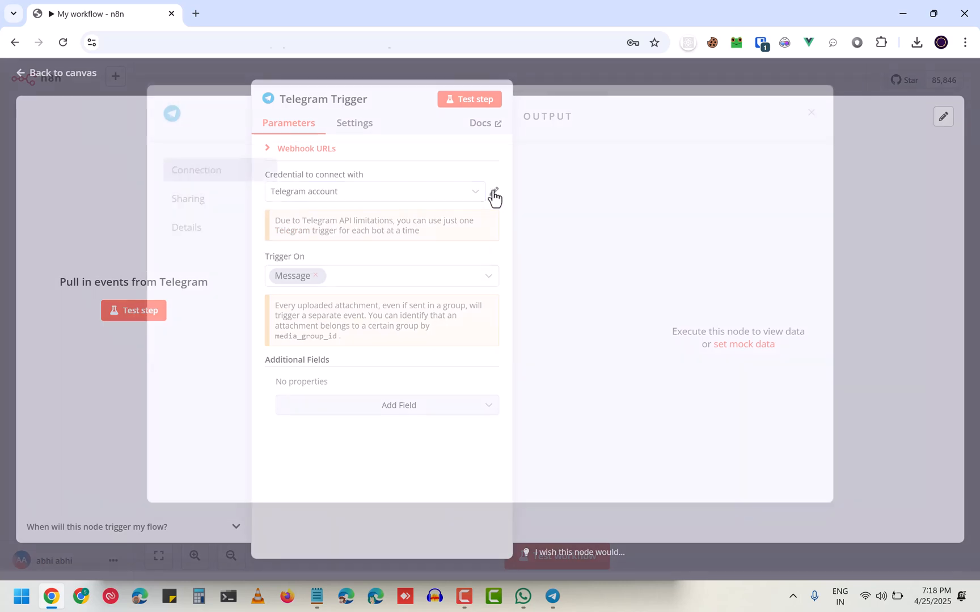
# Save the Telegram account credential, dismiss the password prompt, and head back to the workflow list
pyautogui.click(494, 191)
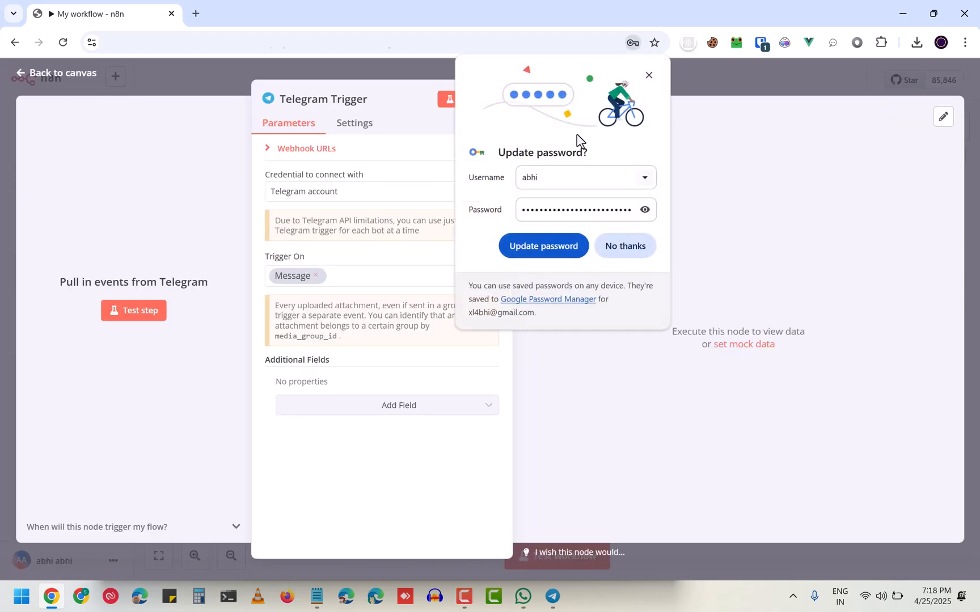
pyautogui.click(647, 74)
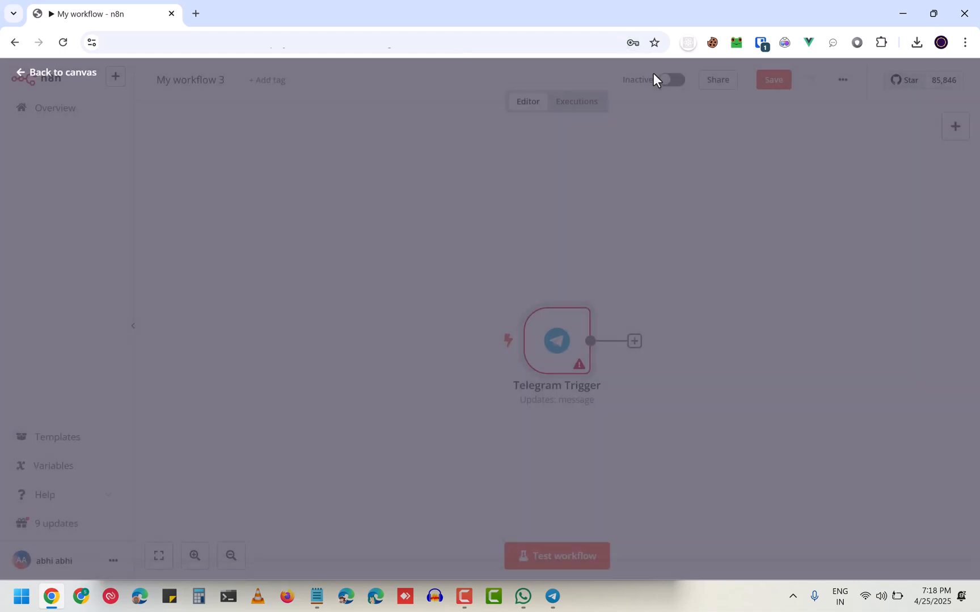
pyautogui.click(54, 108)
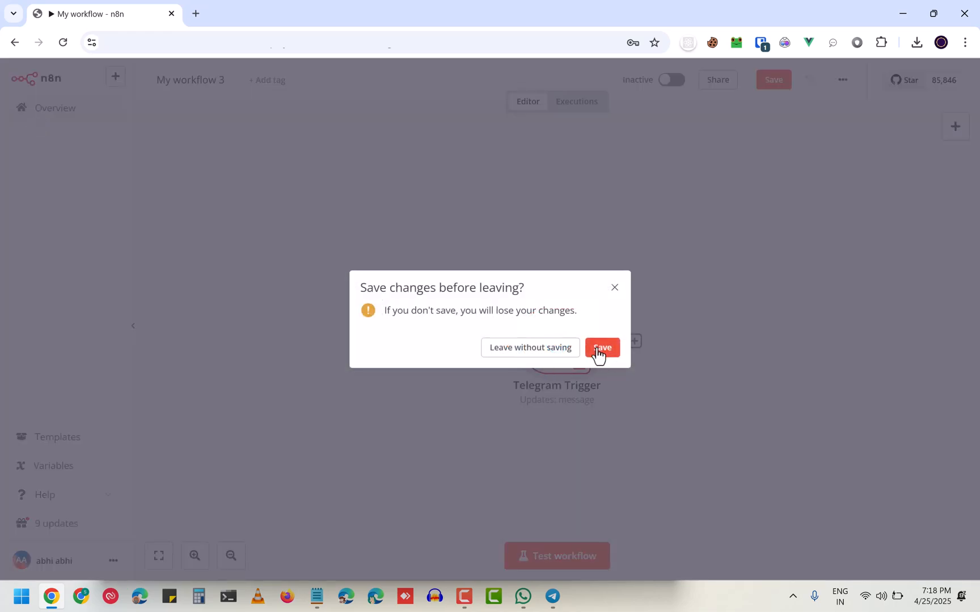
# Save the new workflow, switch the old 'My workflow' off, and reopen My workflow 3
pyautogui.click(601, 347)
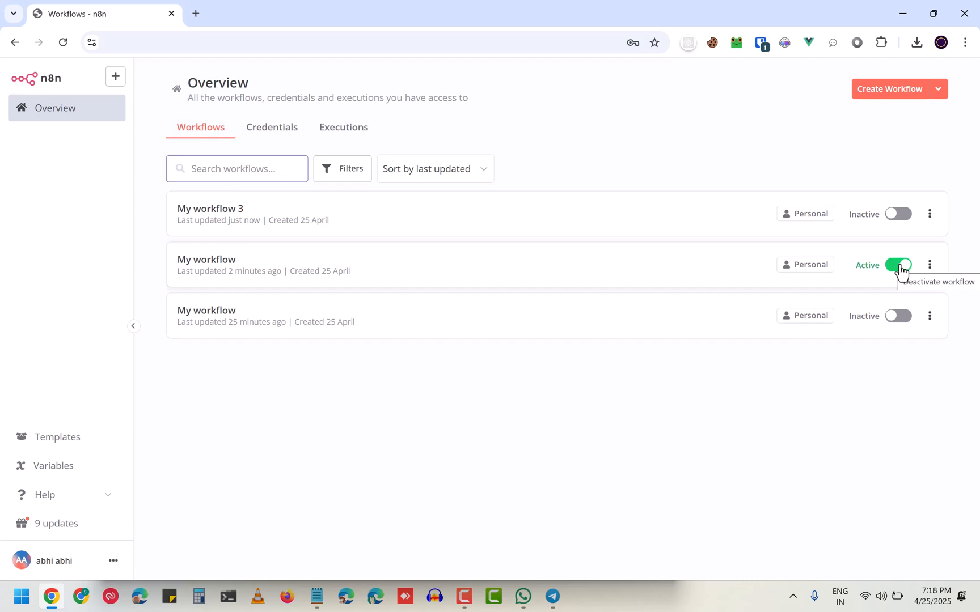
pyautogui.click(898, 264)
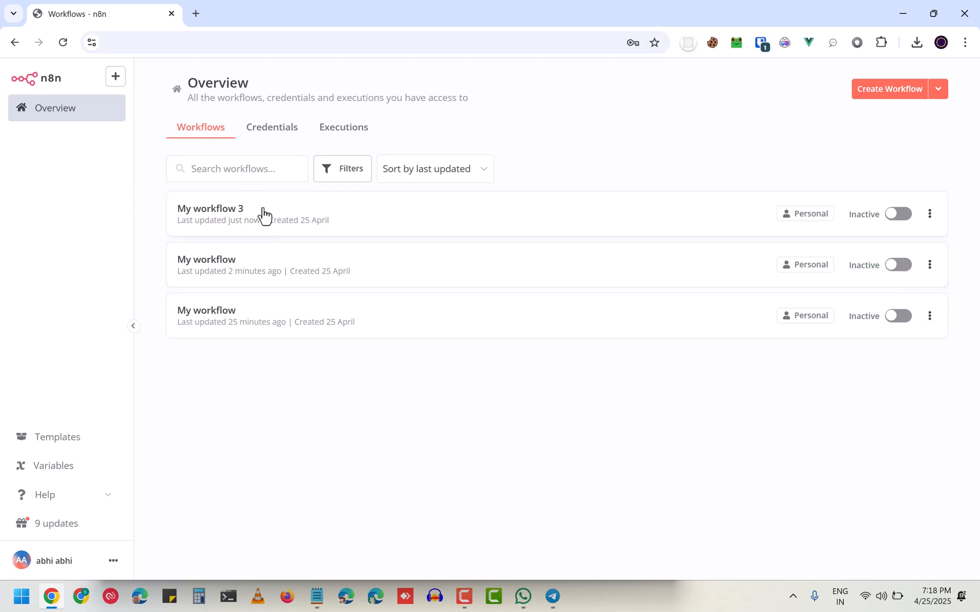
pyautogui.click(210, 208)
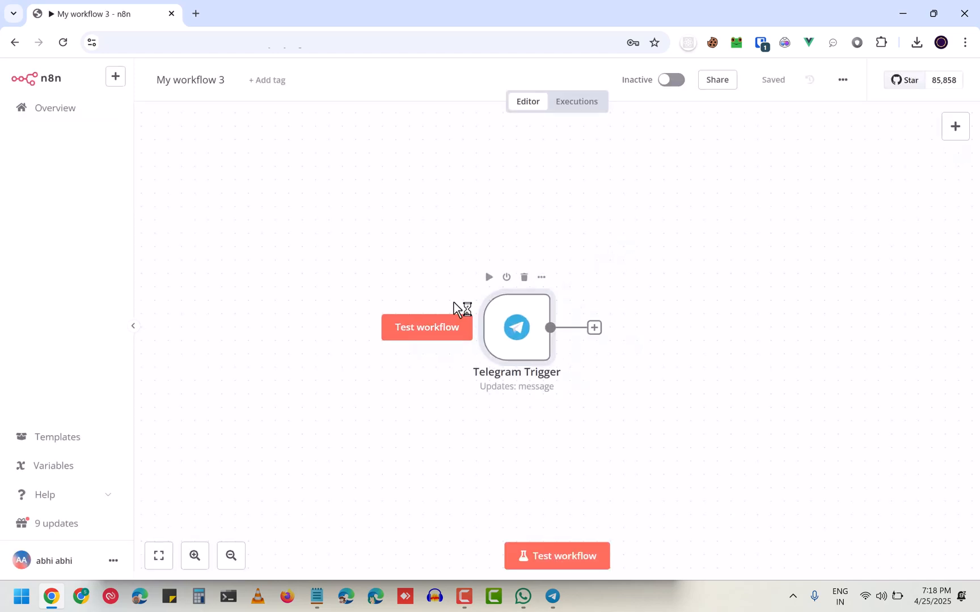
# Run a test, send 'beep' to the bot, and view the captured message in the Telegram Trigger output
pyautogui.moveTo(518, 327); pyautogui.dragTo(422, 287)
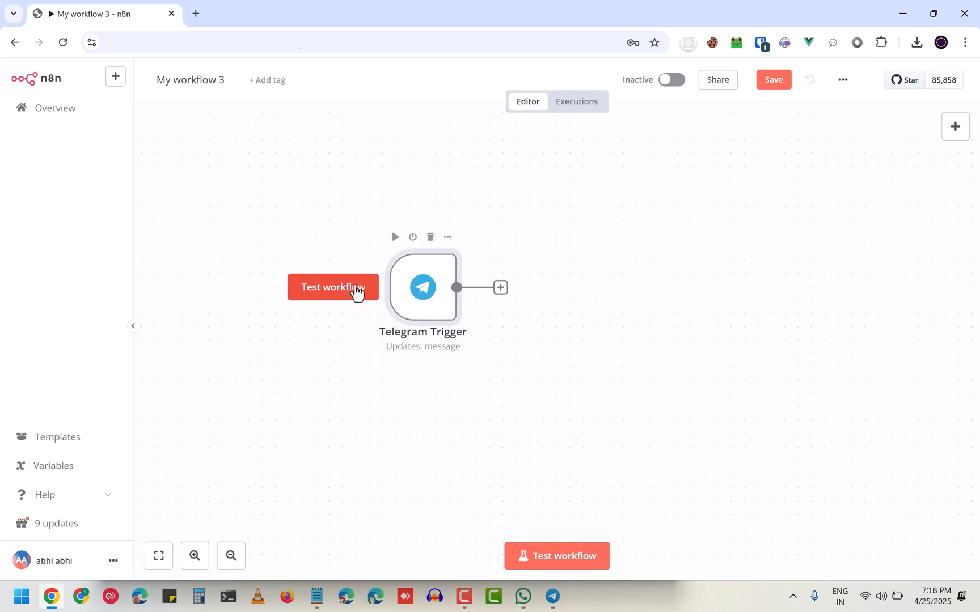
pyautogui.moveTo(343, 301)
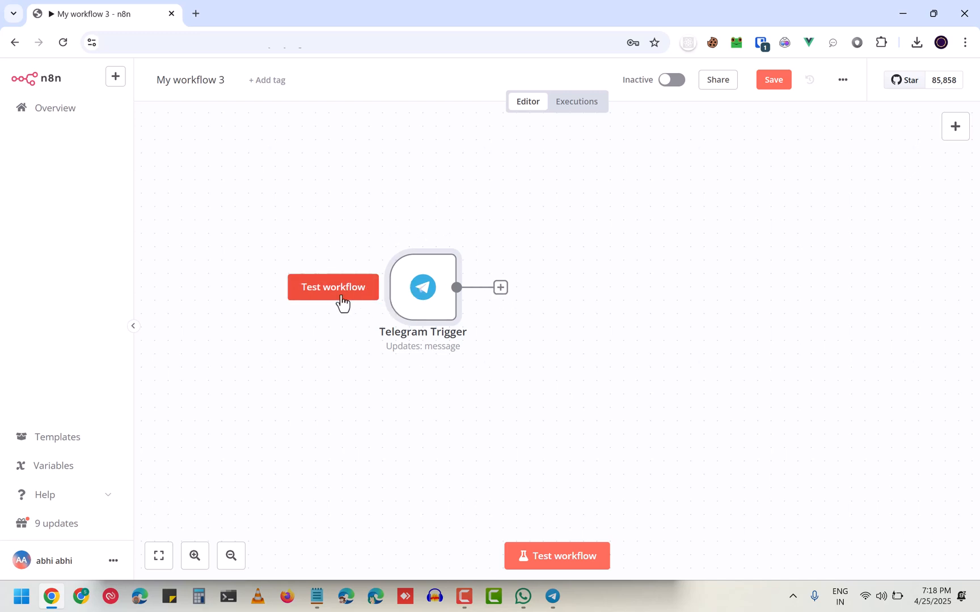
pyautogui.click(332, 287)
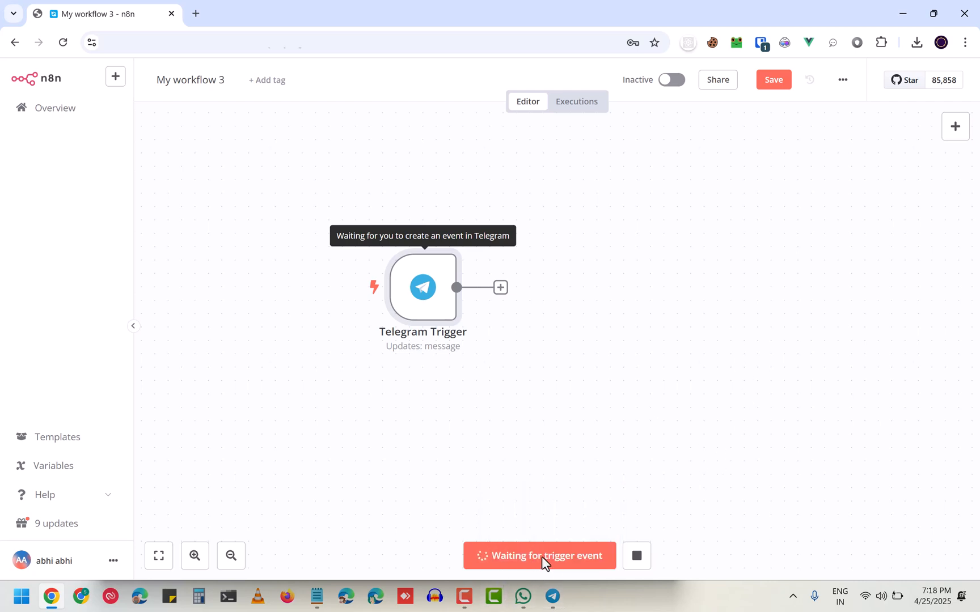
pyautogui.moveTo(430, 280)
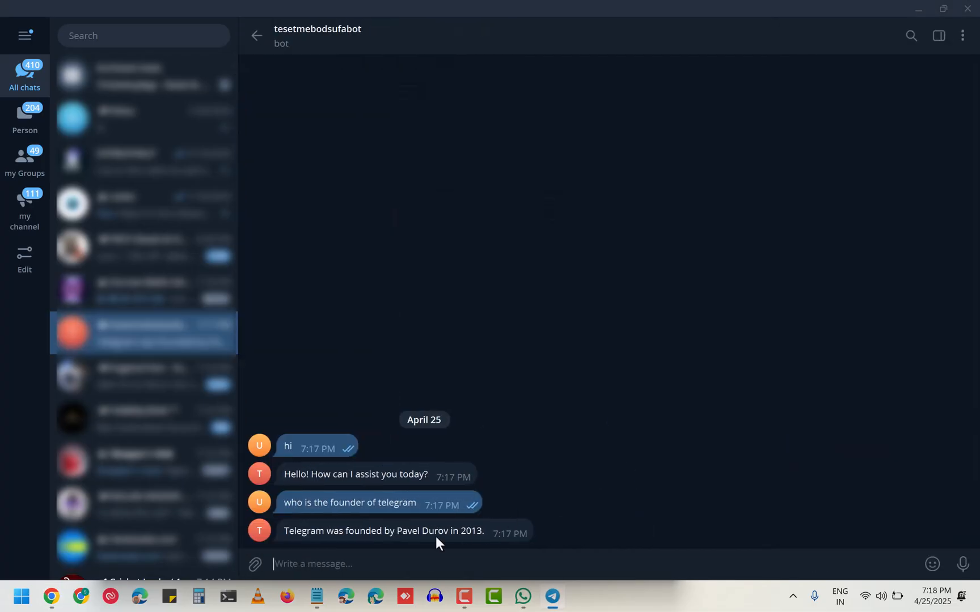
pyautogui.write('beep')
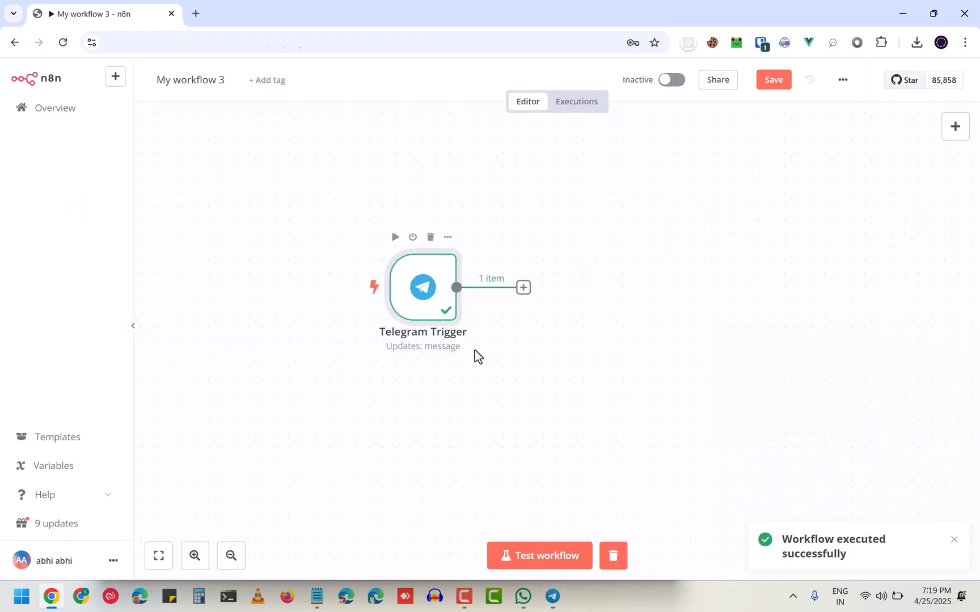
pyautogui.doubleClick(422, 287)
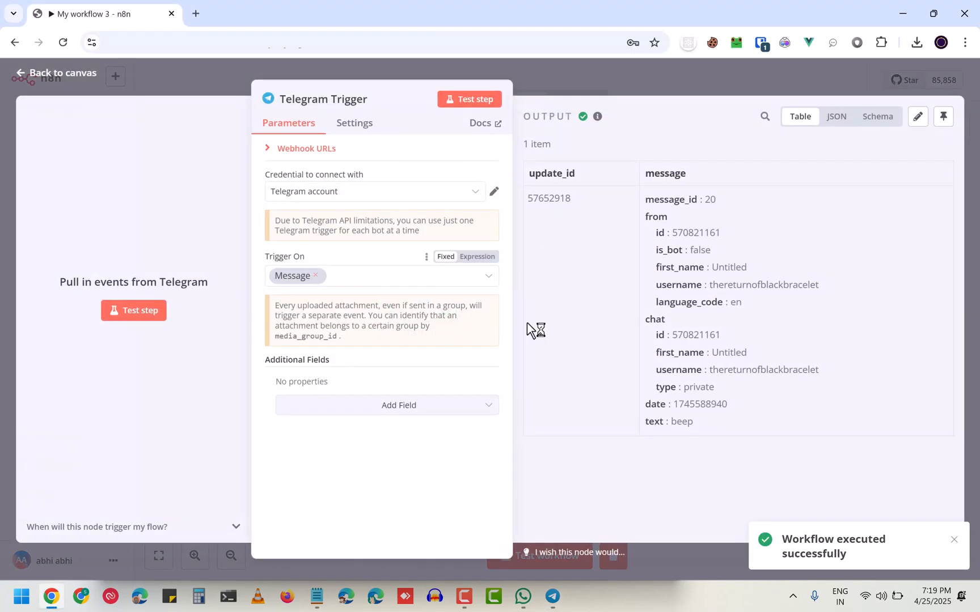
pyautogui.doubleClick(681, 421)
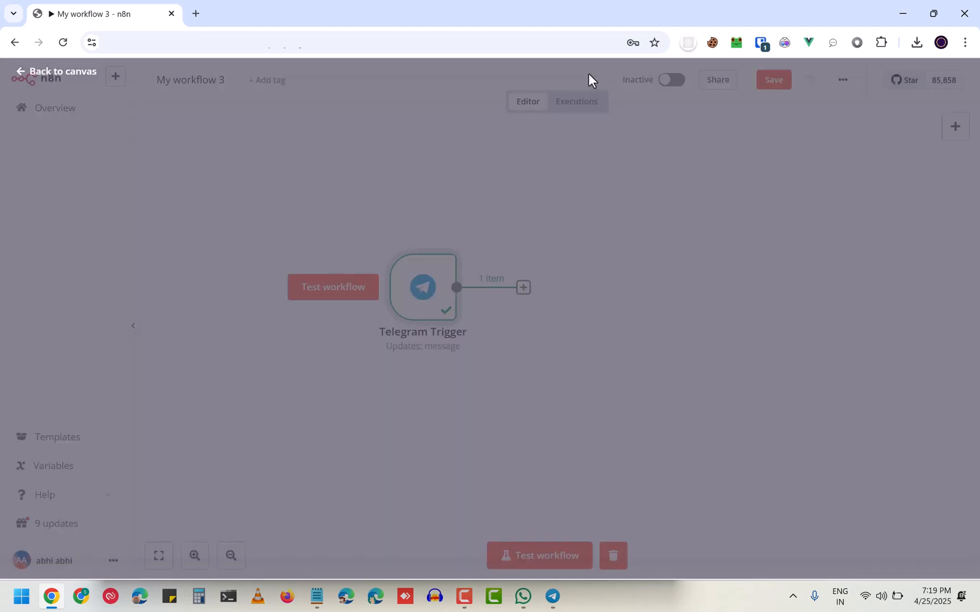
# Add an AI Agent node from Advanced AI after the Telegram Trigger
pyautogui.click(523, 287)
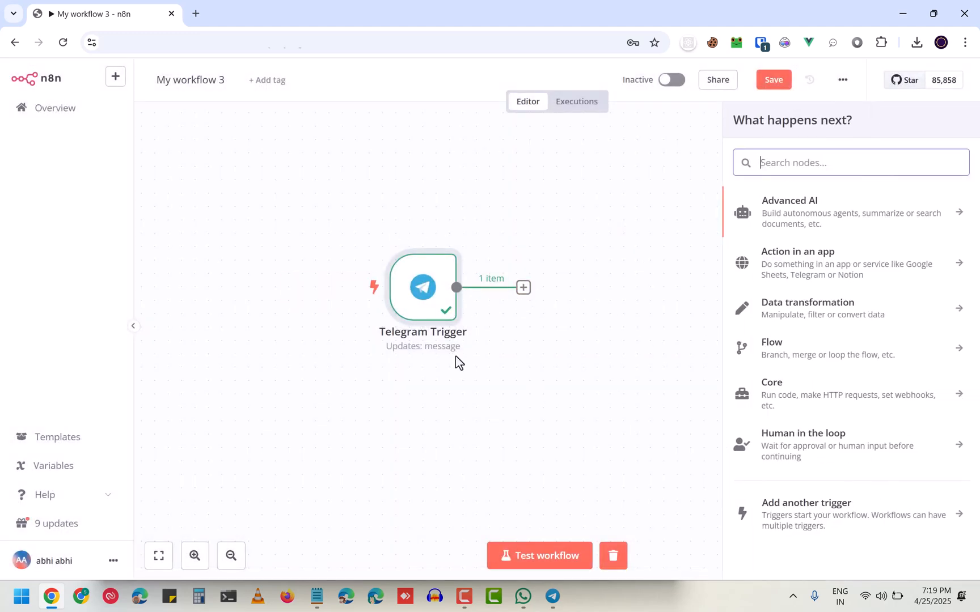
pyautogui.click(788, 210)
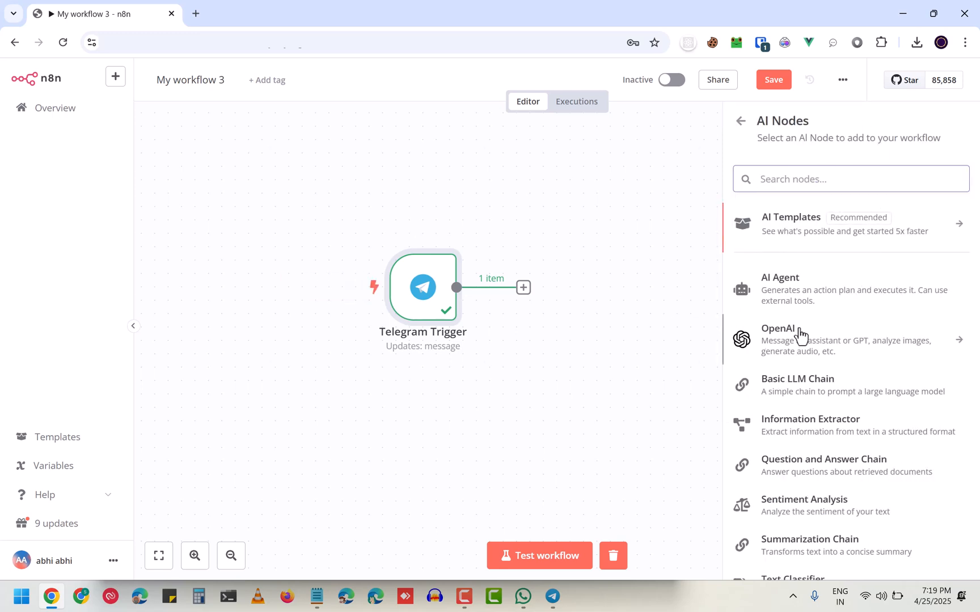
pyautogui.click(800, 339)
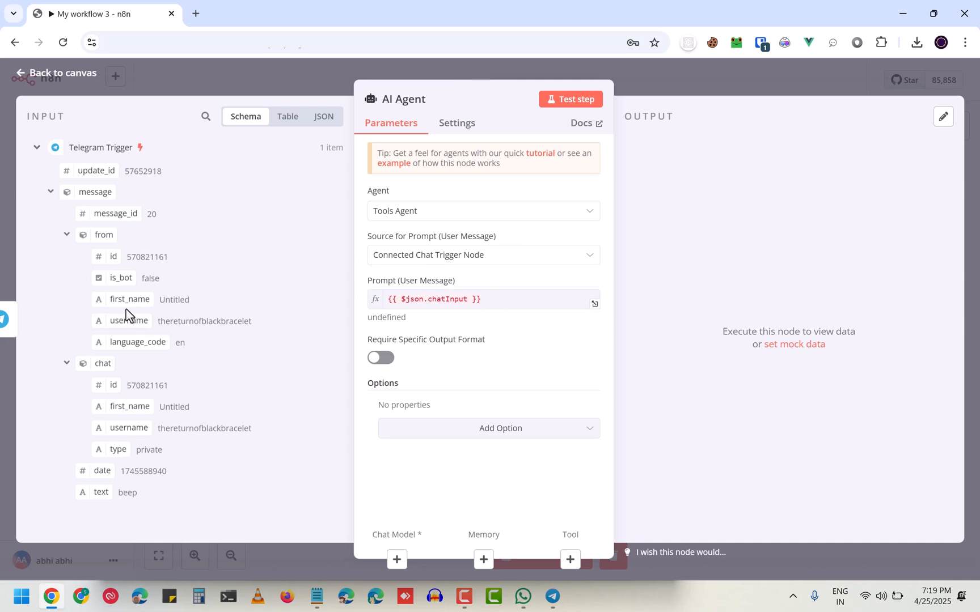
# Set the AI Agent's prompt source to 'Define below'
pyautogui.click(481, 254)
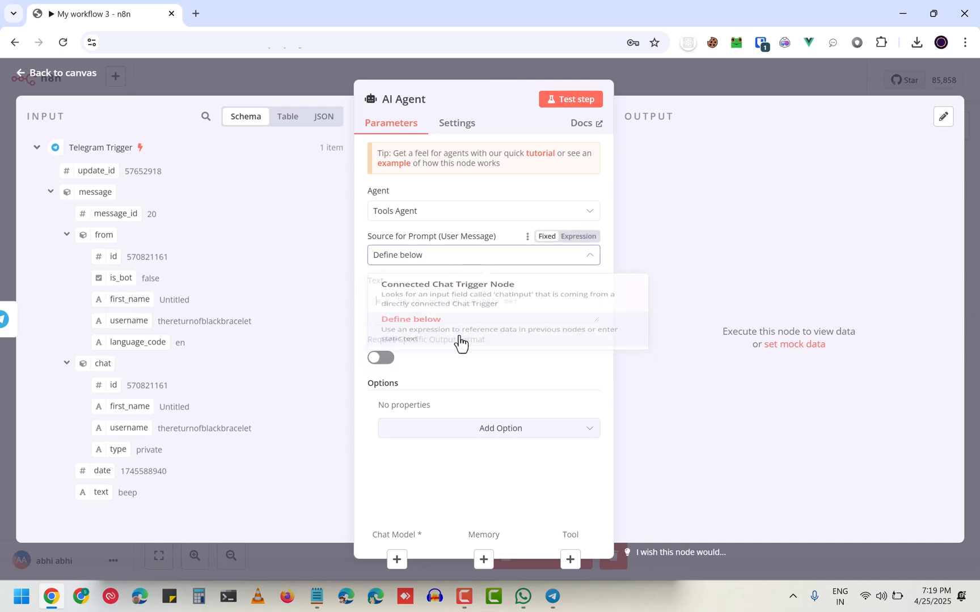
pyautogui.click(411, 319)
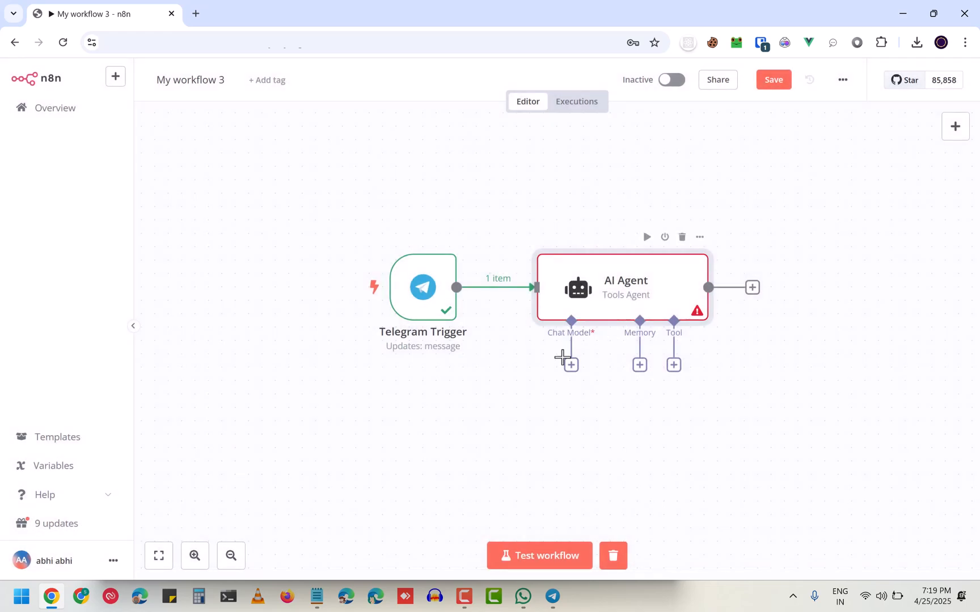
# Attach an OpenAI Chat Model using the OpenAi account credential with gpt-4o-mini
pyautogui.click(569, 365)
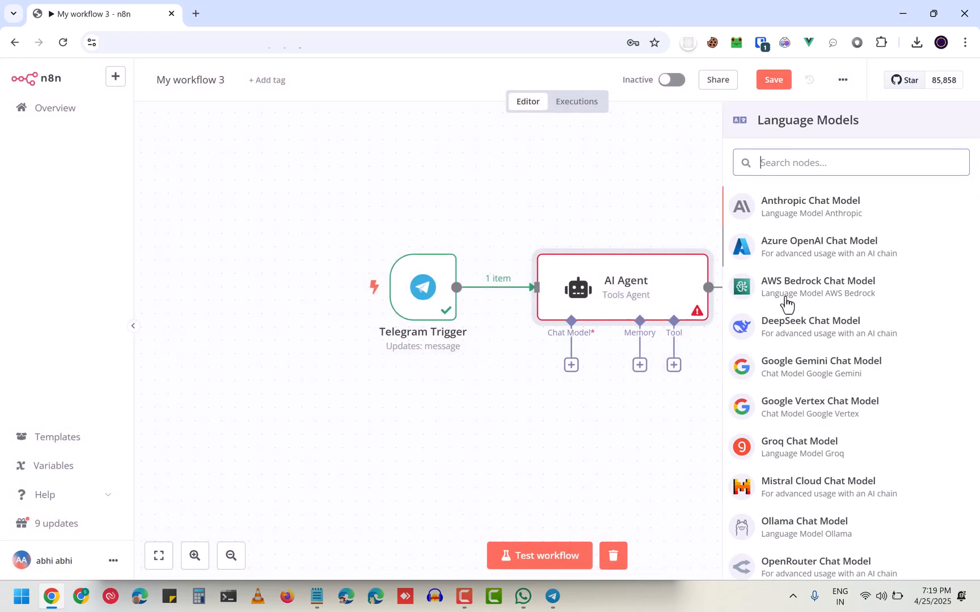
pyautogui.moveTo(789, 248)
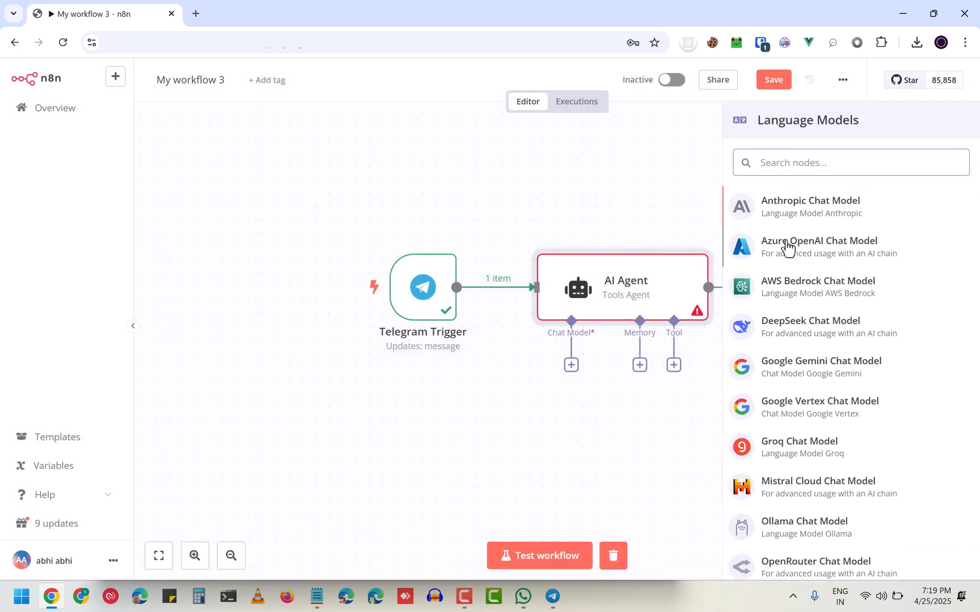
pyautogui.scroll(-3)
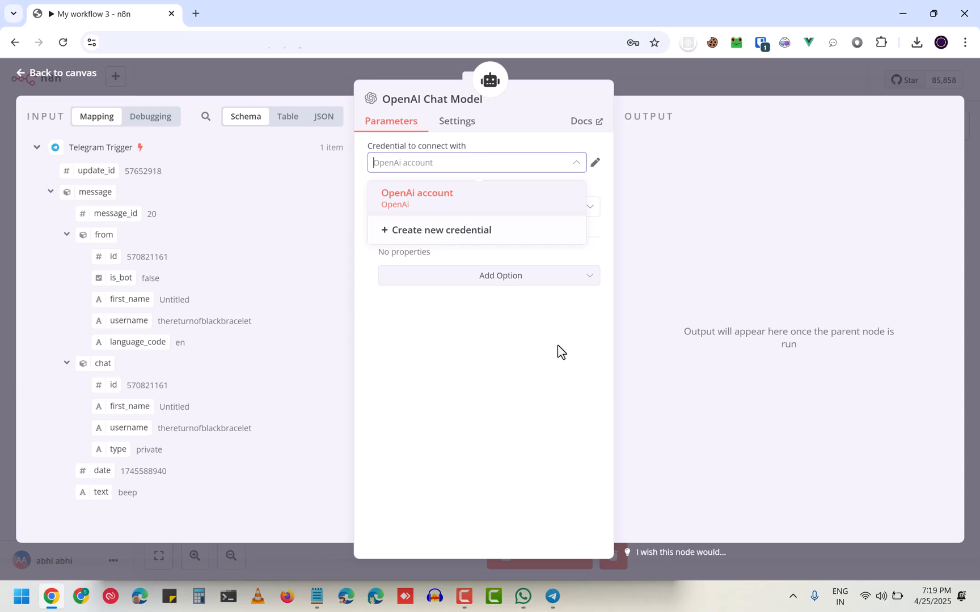
pyautogui.click(595, 162)
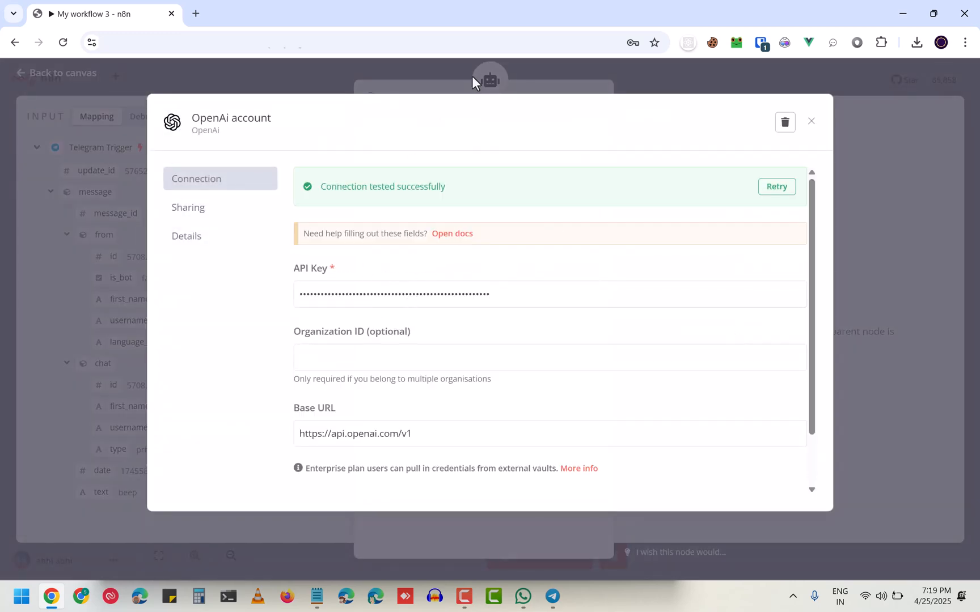
pyautogui.click(811, 122)
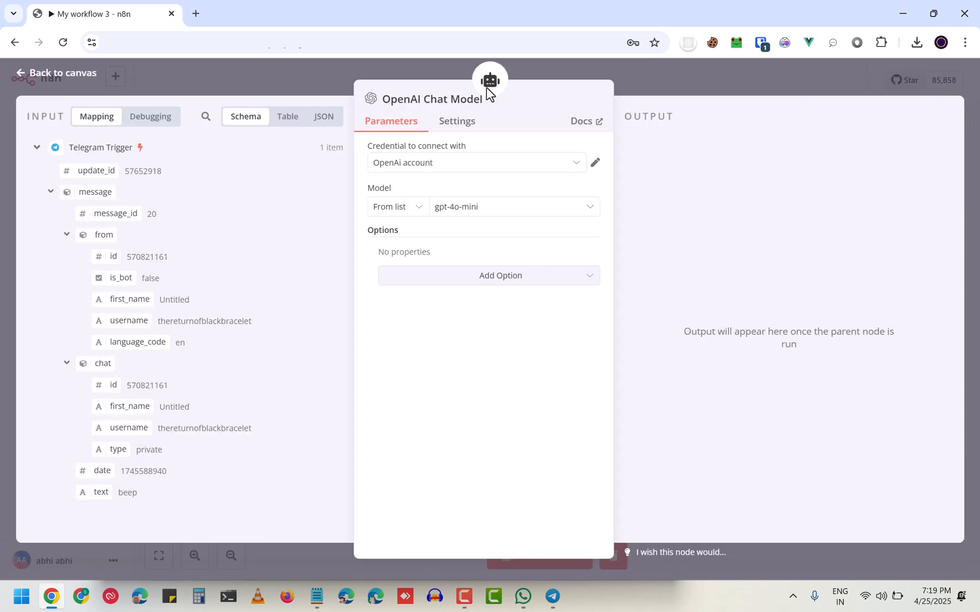
pyautogui.moveTo(459, 244)
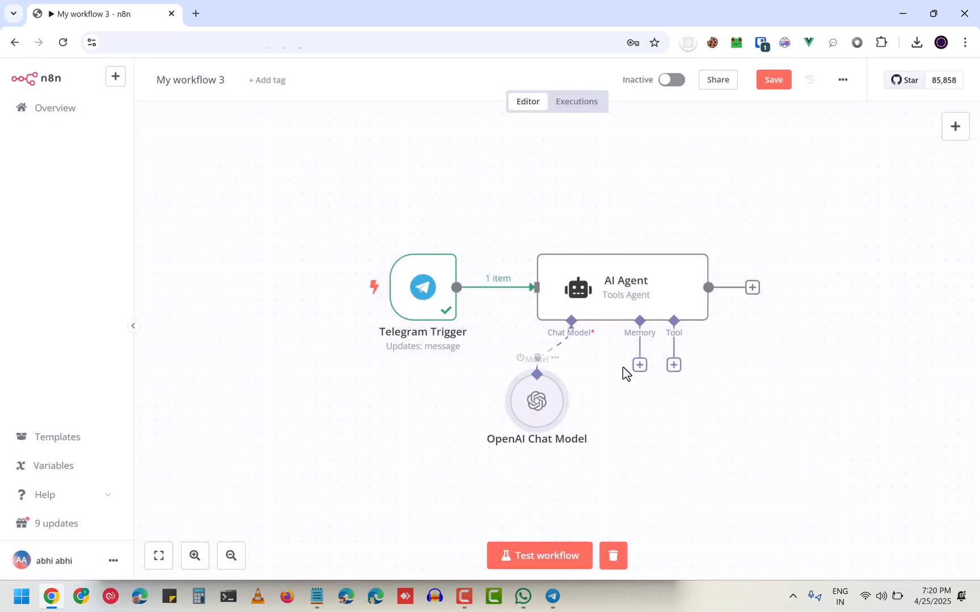
# Attach Window Buffer Memory with Session ID 'Define below' keyed to {{ $json.message.from.id }}
pyautogui.click(640, 365)
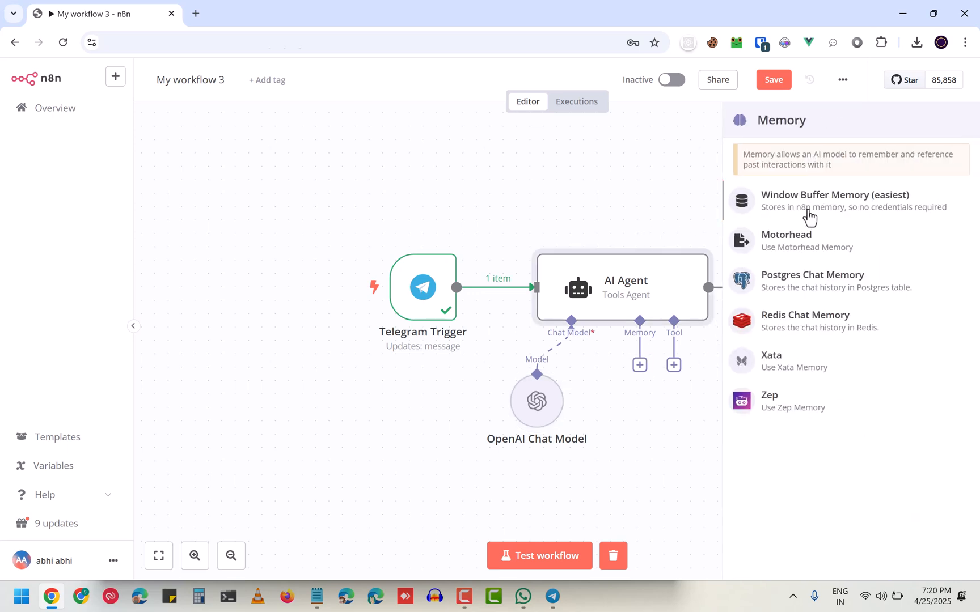
pyautogui.click(834, 194)
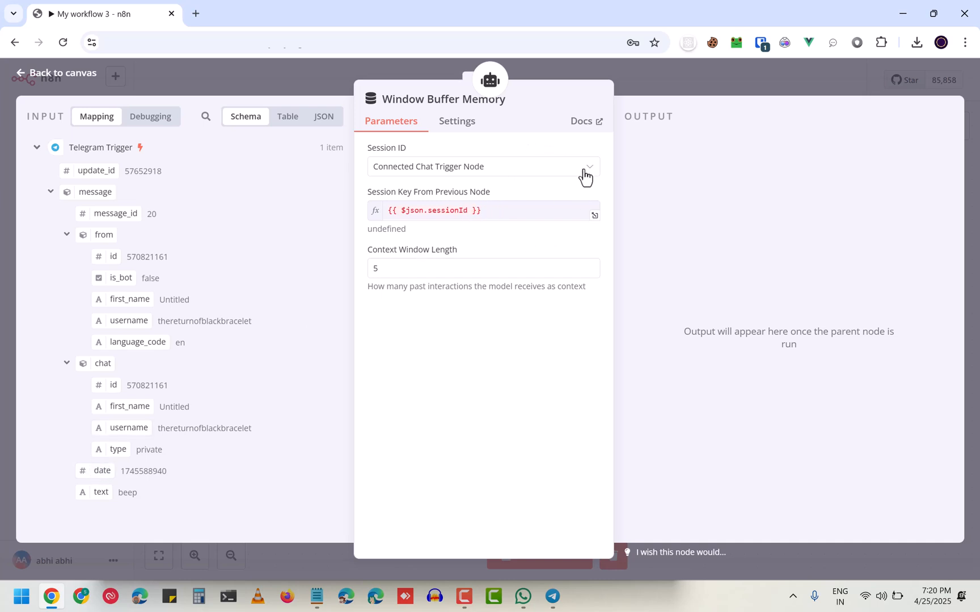
pyautogui.click(481, 167)
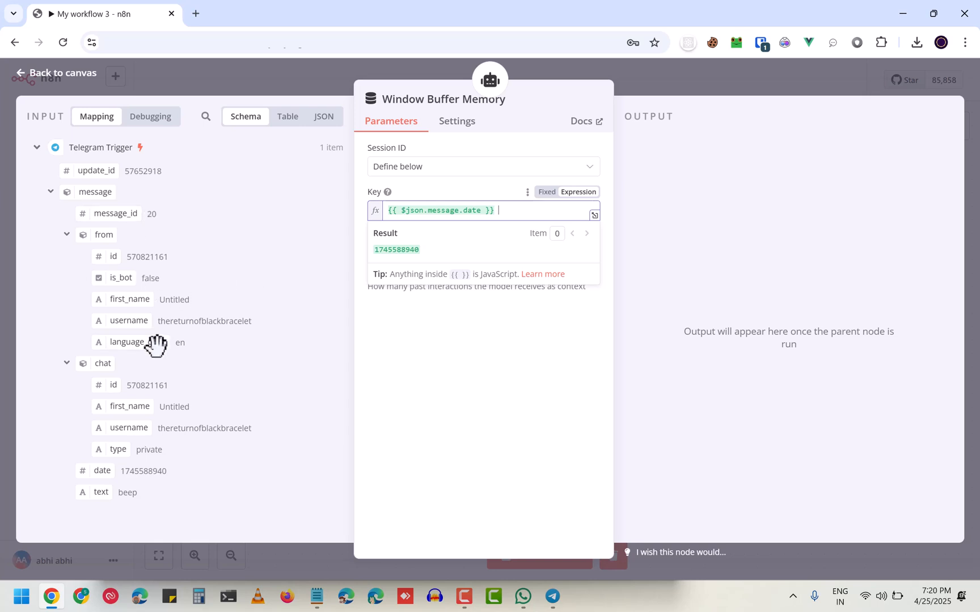
pyautogui.moveTo(114, 207)
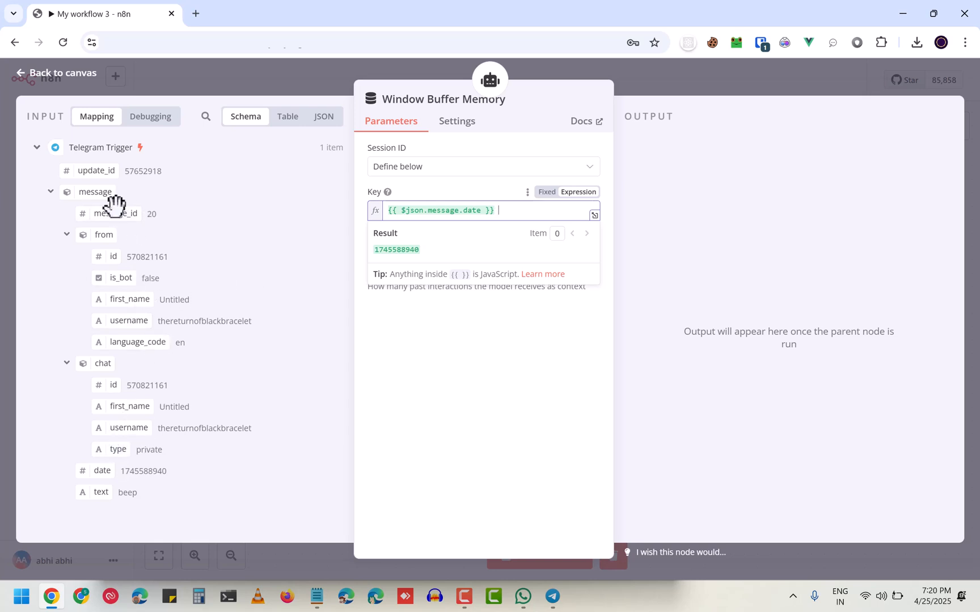
pyautogui.moveTo(105, 258)
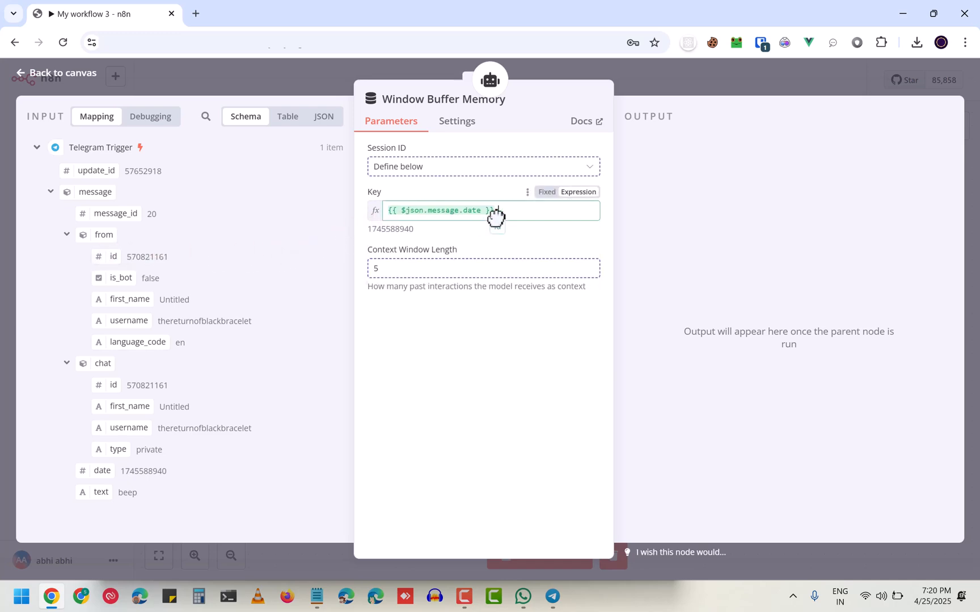
pyautogui.write('{{ $json.message.from.id }}')
pyautogui.write('telgram')
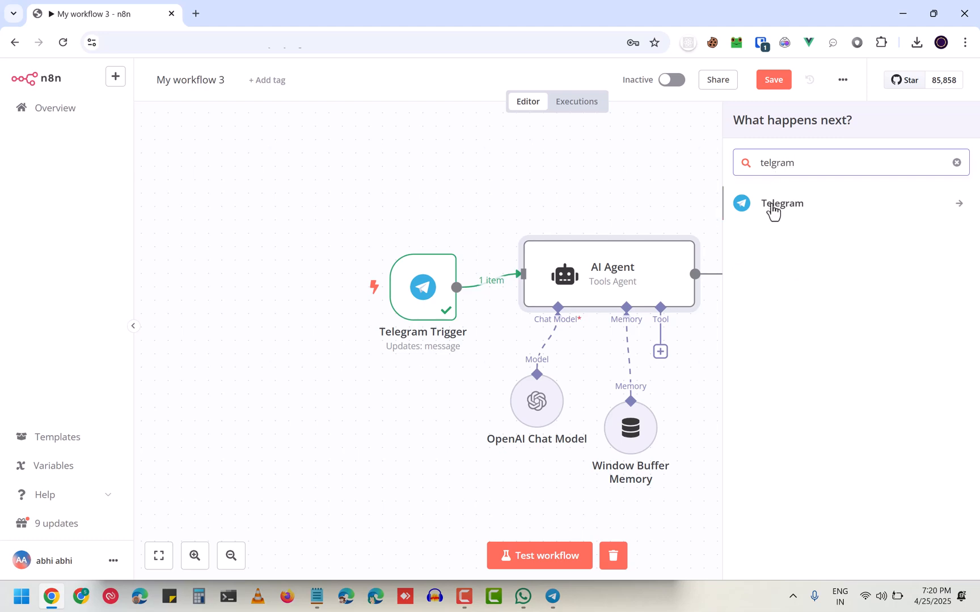
# Add a Telegram 'Send a text message' node after the AI Agent
pyautogui.click(781, 203)
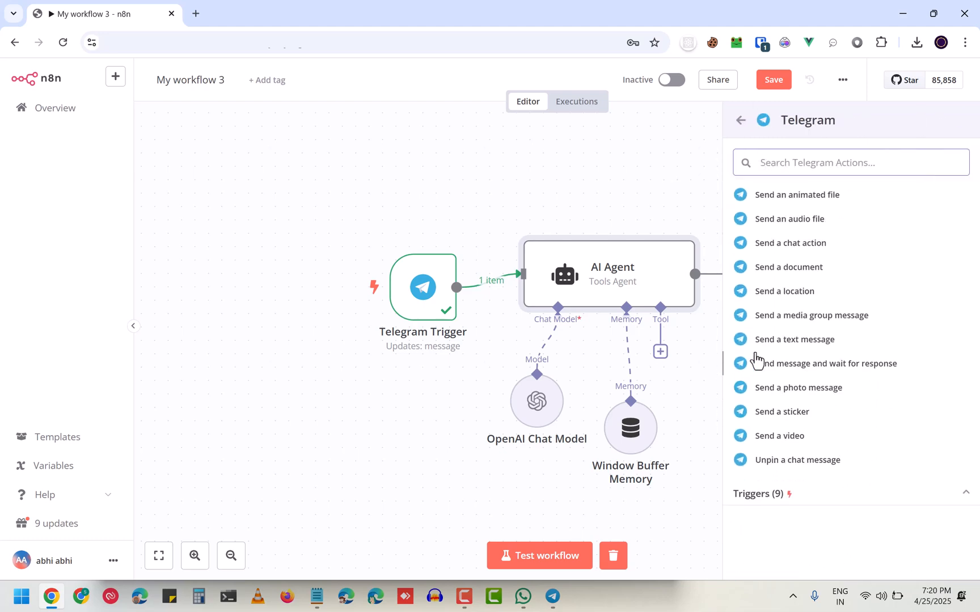
pyautogui.click(795, 339)
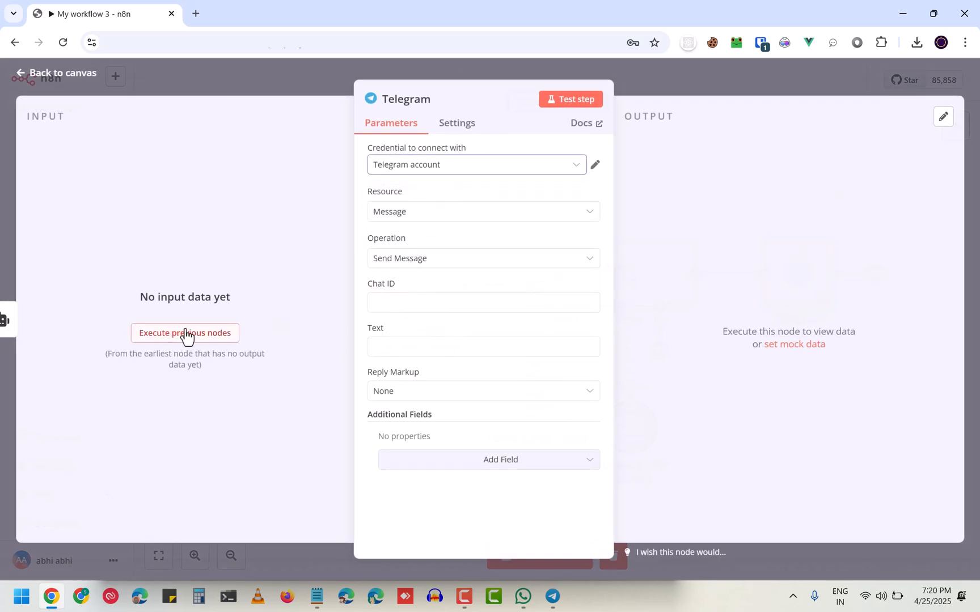
pyautogui.moveTo(282, 348)
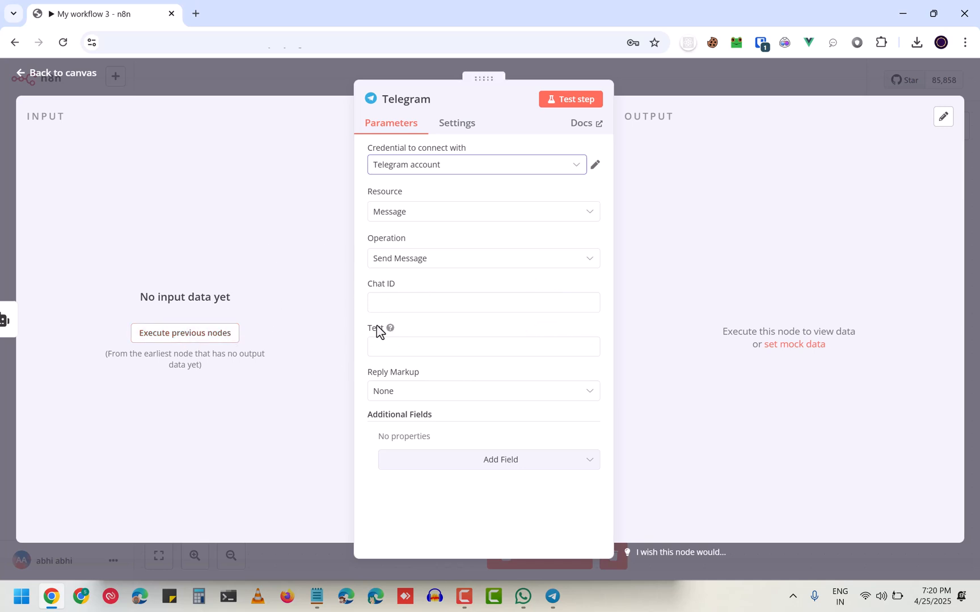
pyautogui.moveTo(185, 334)
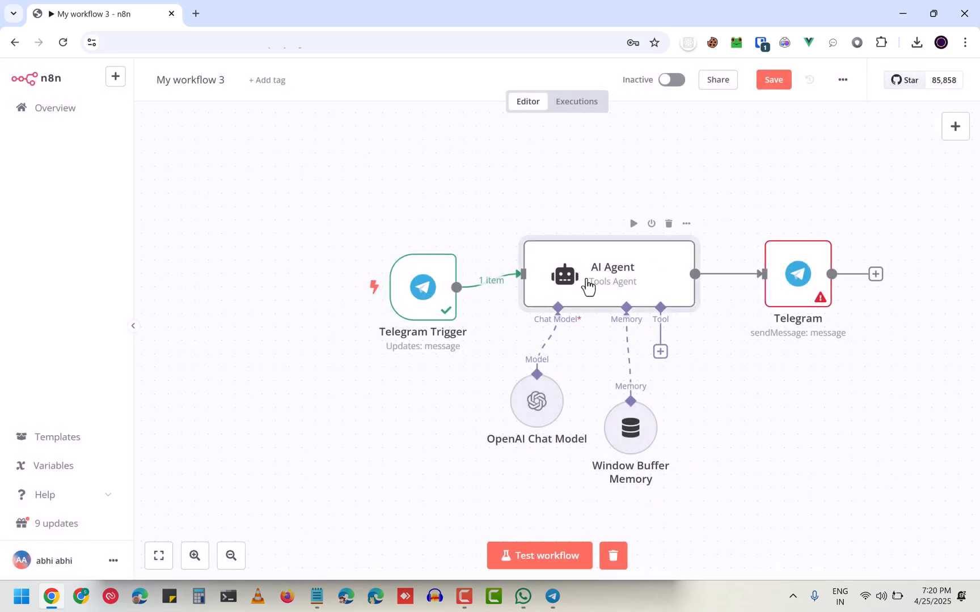
# Run the AI Agent on the beep message, producing 'Beep! How can I assist you today?'
pyautogui.doubleClick(612, 273)
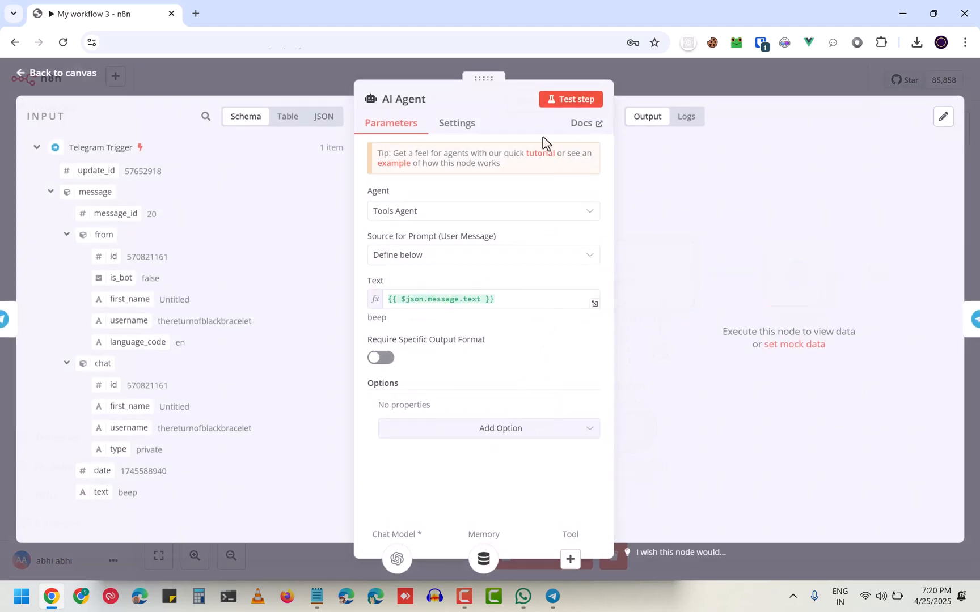
pyautogui.click(440, 299)
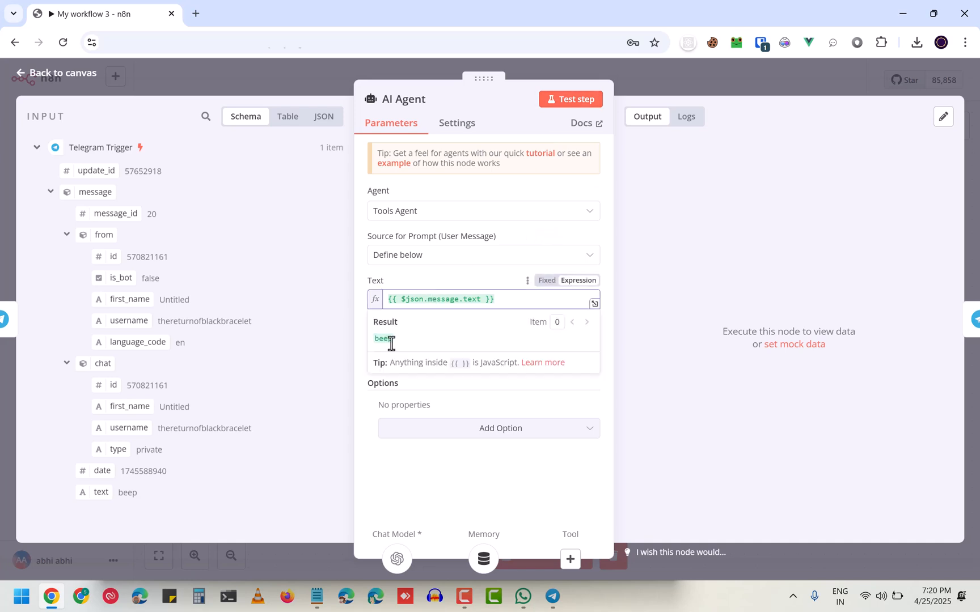
pyautogui.moveTo(401, 382)
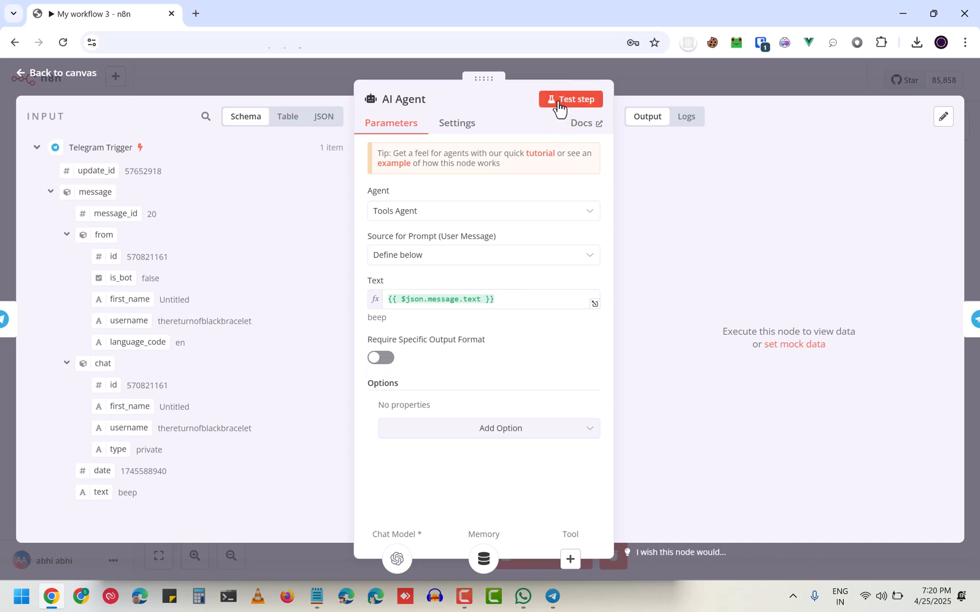
pyautogui.click(571, 99)
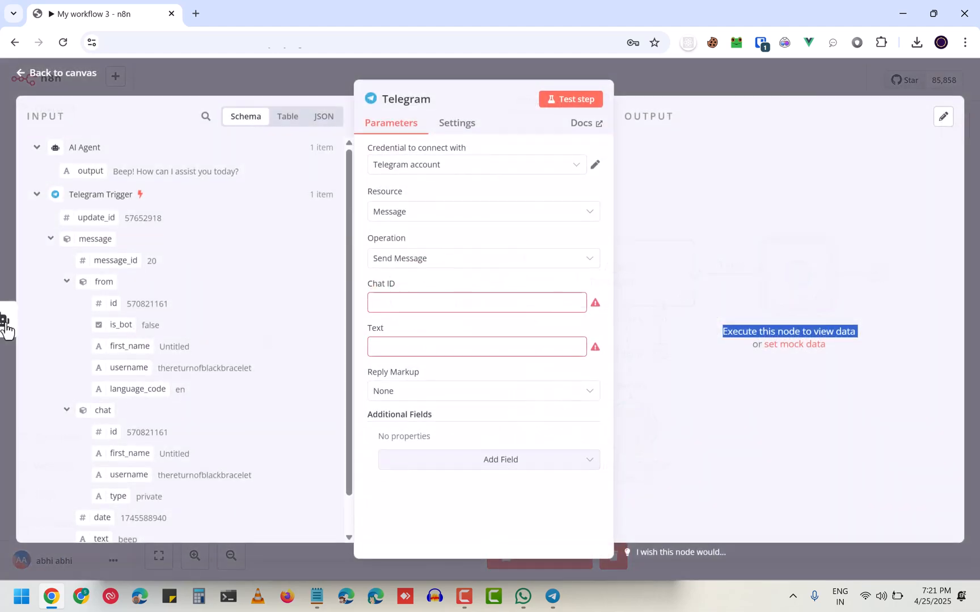
# Map the trigger's chat ID and {{ $json.output }} into the Telegram node and test it successfully
pyautogui.click(476, 303)
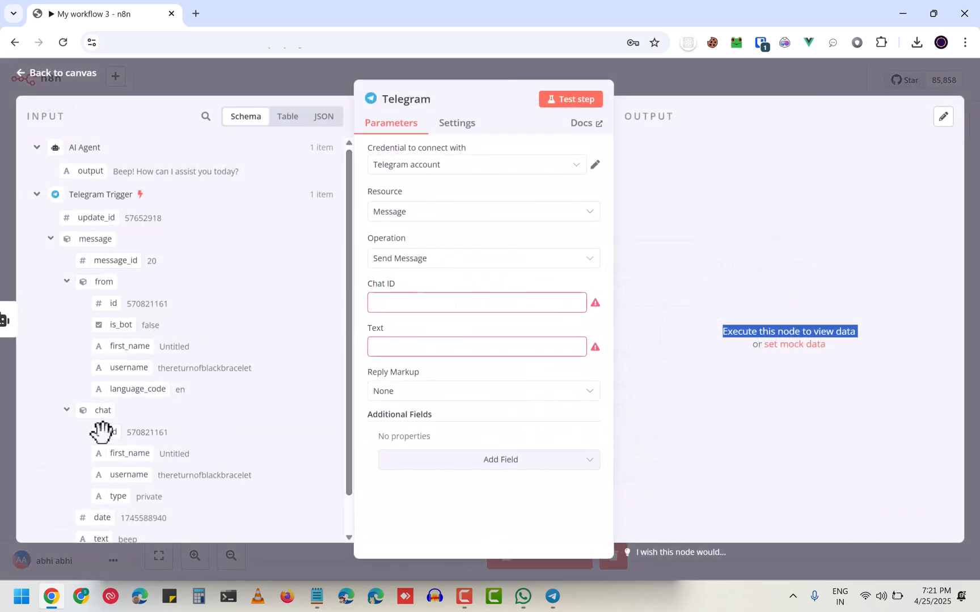
pyautogui.click(477, 302)
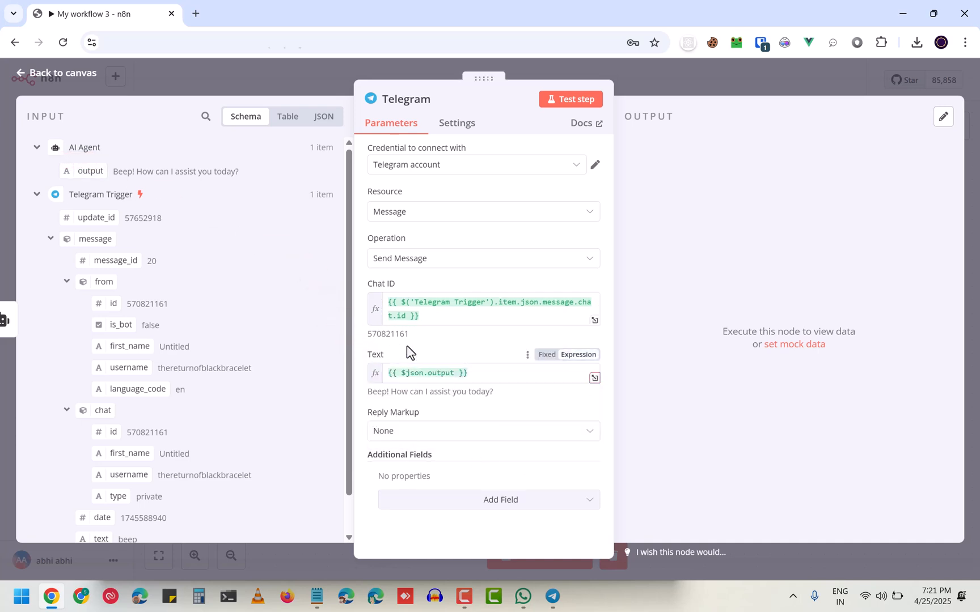
pyautogui.moveTo(560, 111)
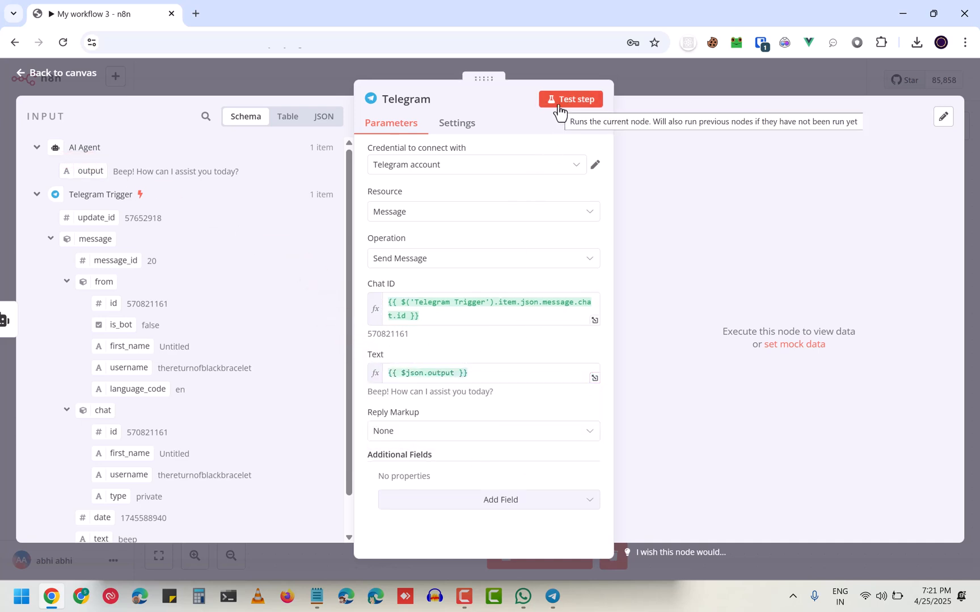
pyautogui.click(569, 99)
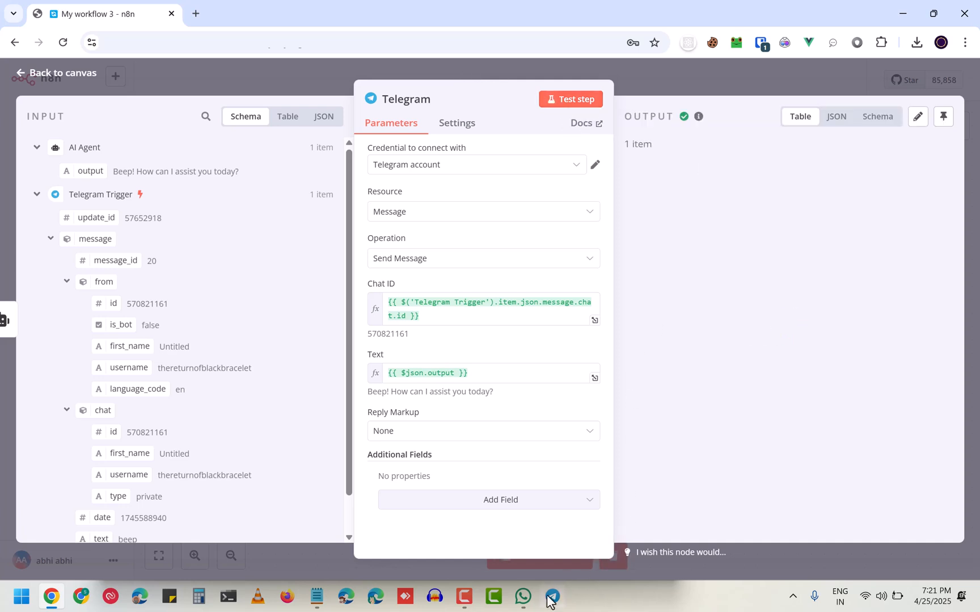
# Switch to Telegram Desktop to see the bot's 'Beep!' reply in the chat
pyautogui.click(570, 99)
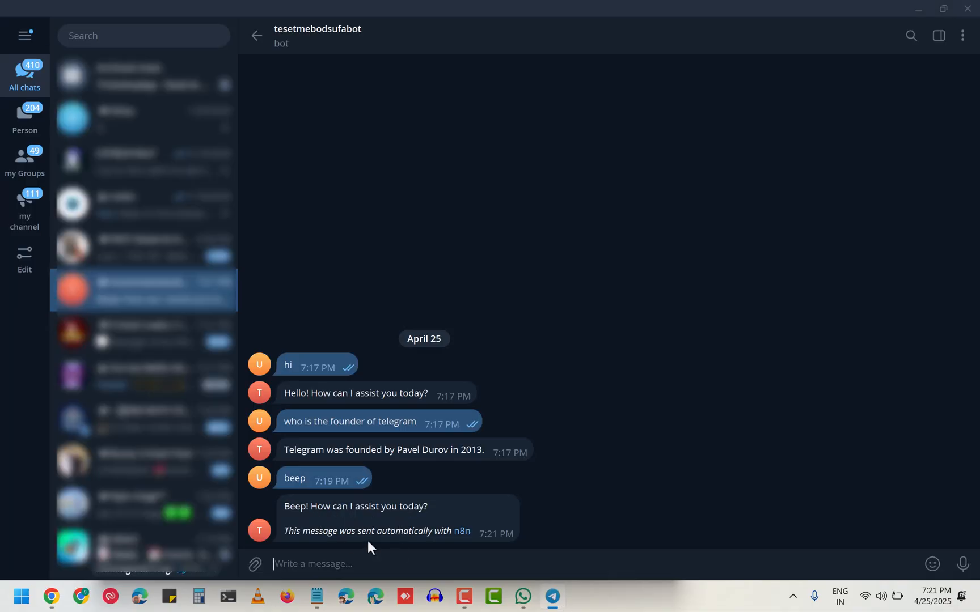
pyautogui.moveTo(689, 467)
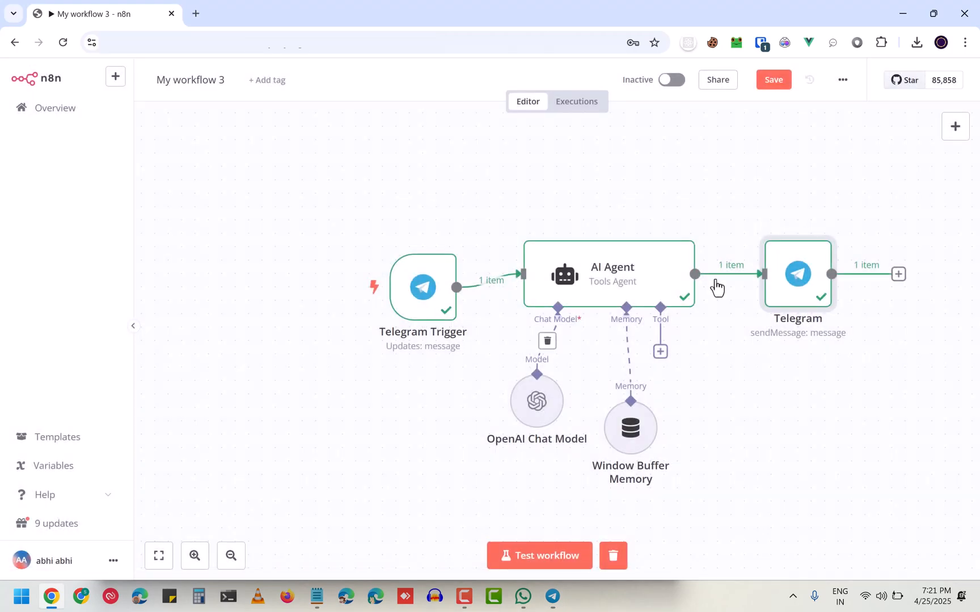
pyautogui.moveTo(671, 81)
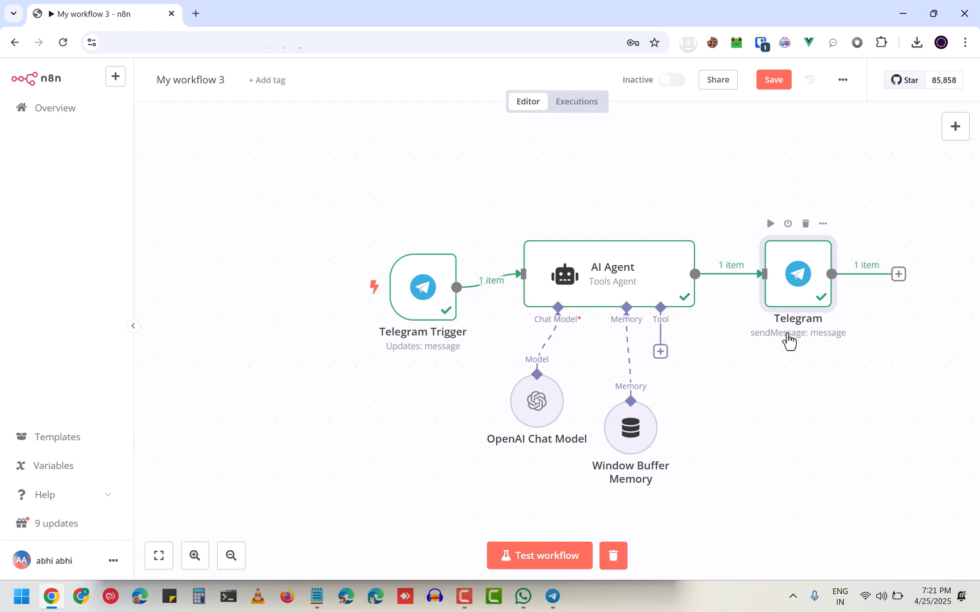
# Toggle the workflow to Active and dismiss the 'Workflow activated' notice
pyautogui.click(672, 79)
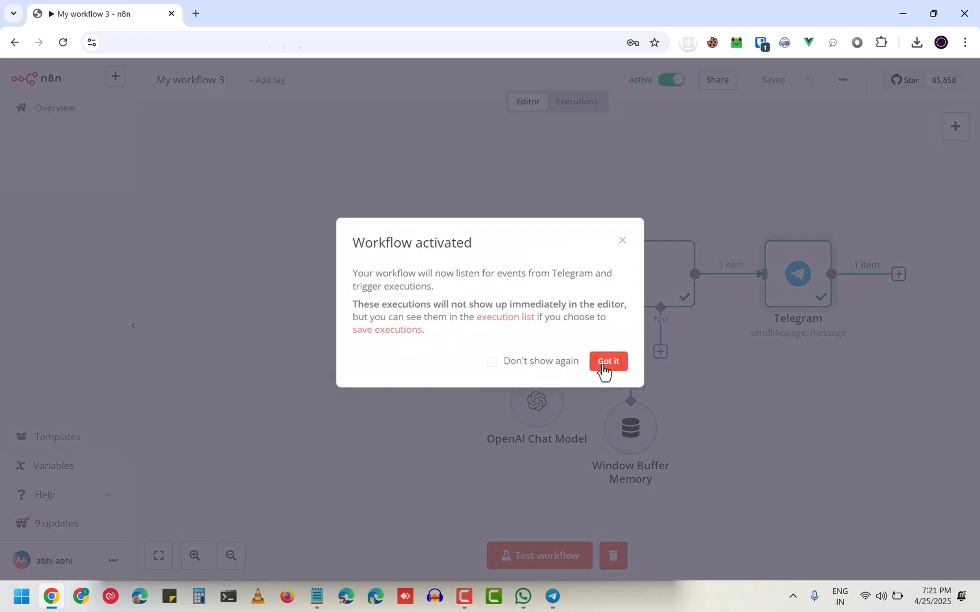
pyautogui.click(606, 361)
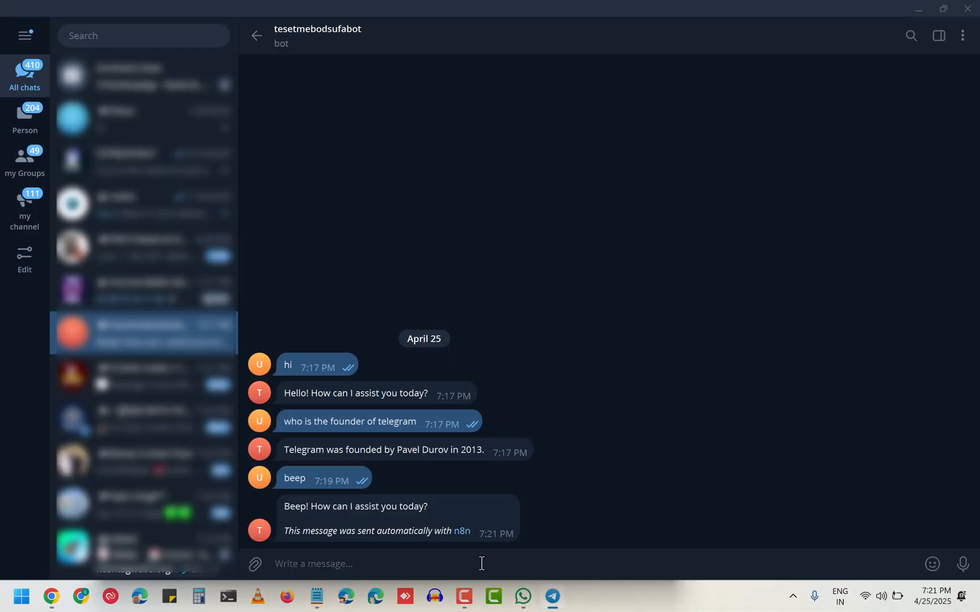
# Send 'heyyy how are you' and 'who is the founder of n8n' to the bot and receive replies
pyautogui.write('heyyy')
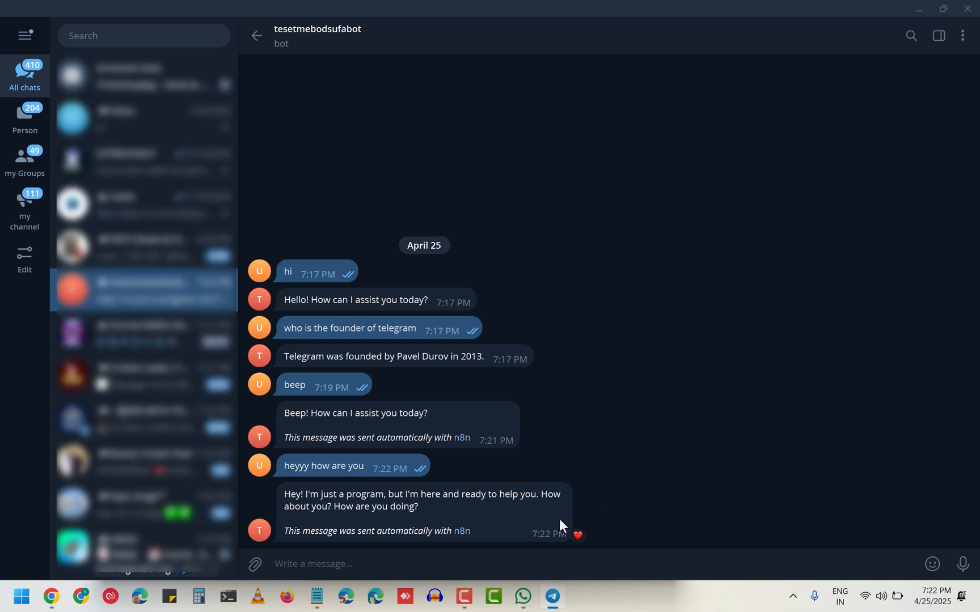
pyautogui.write('who')
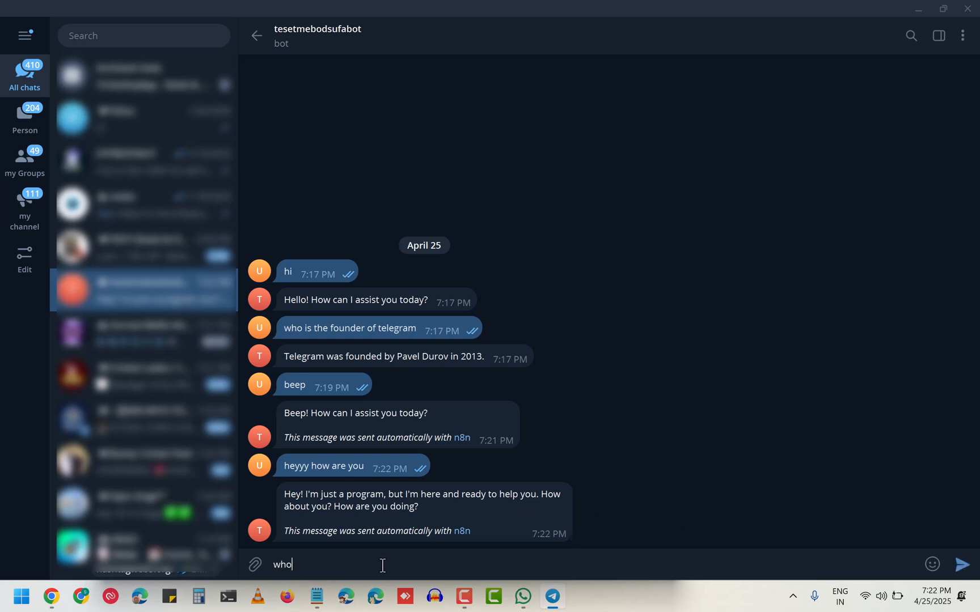
pyautogui.write('is the founder')
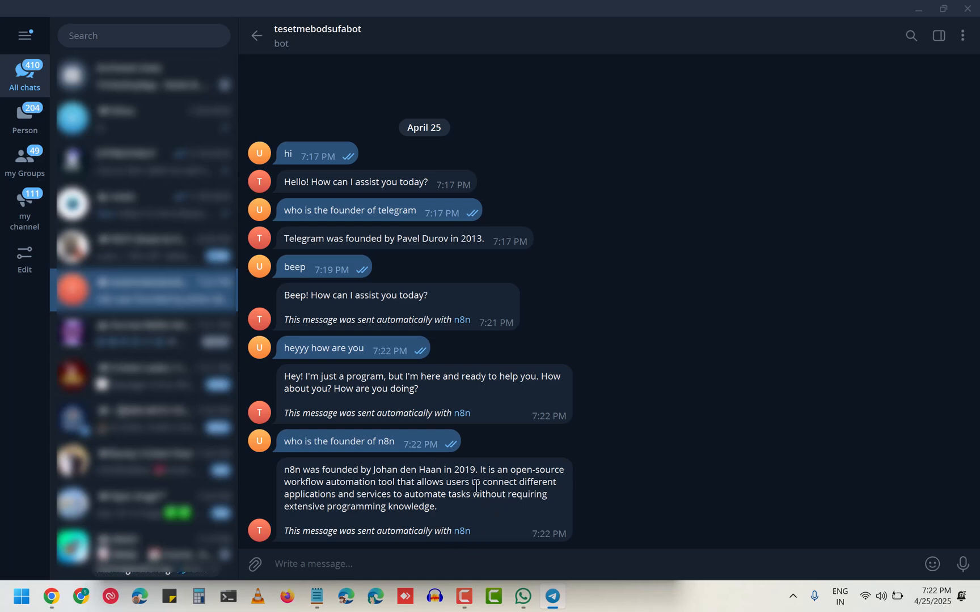
pyautogui.moveTo(601, 427)
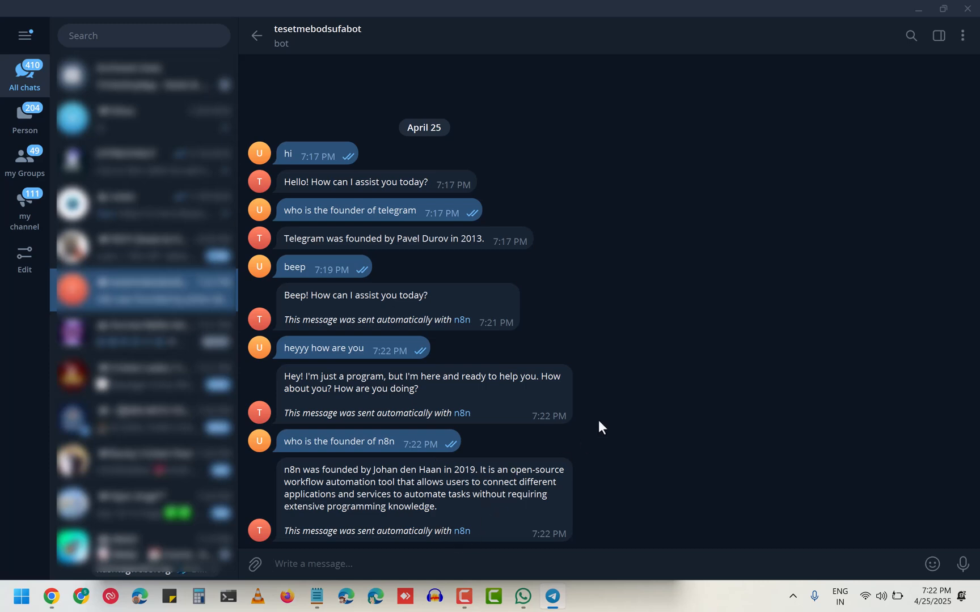